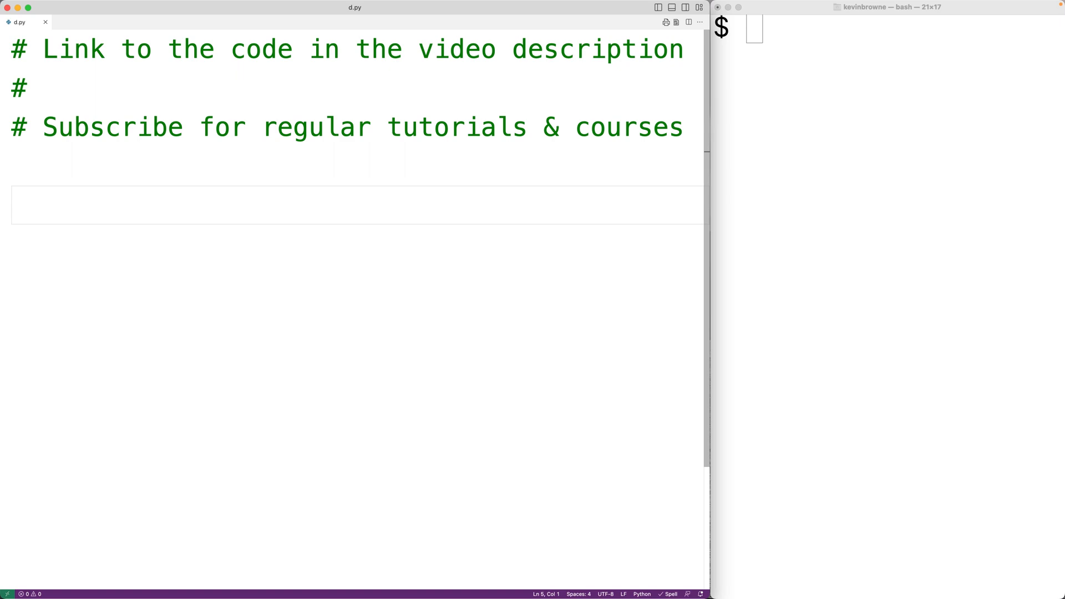
Type 'python' below the header comments, briefly adding then removing a jumbled 'oypn' line.
type("python")
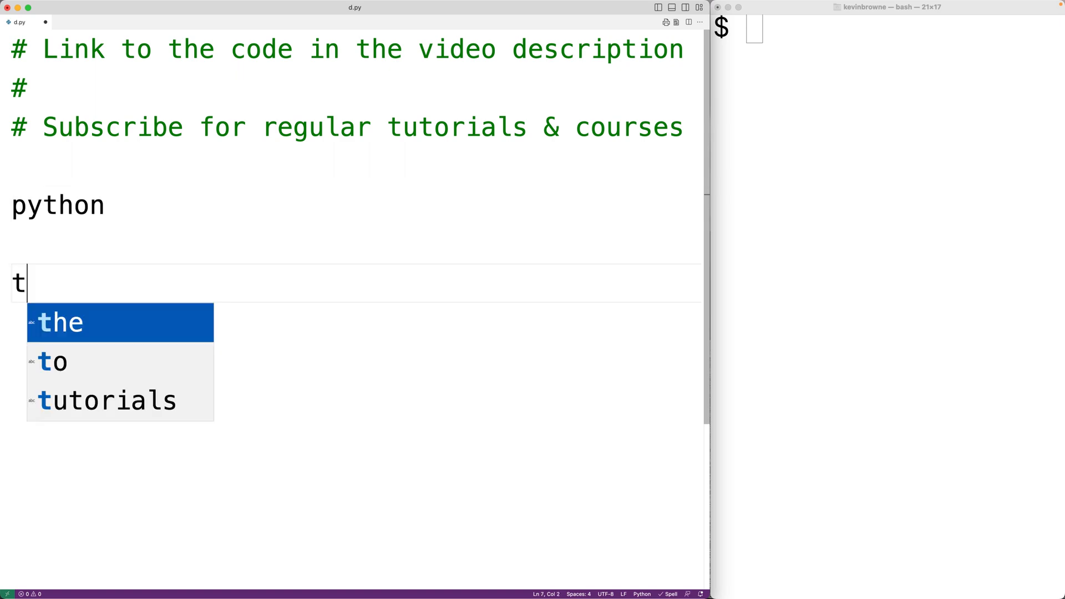
type("oypn")
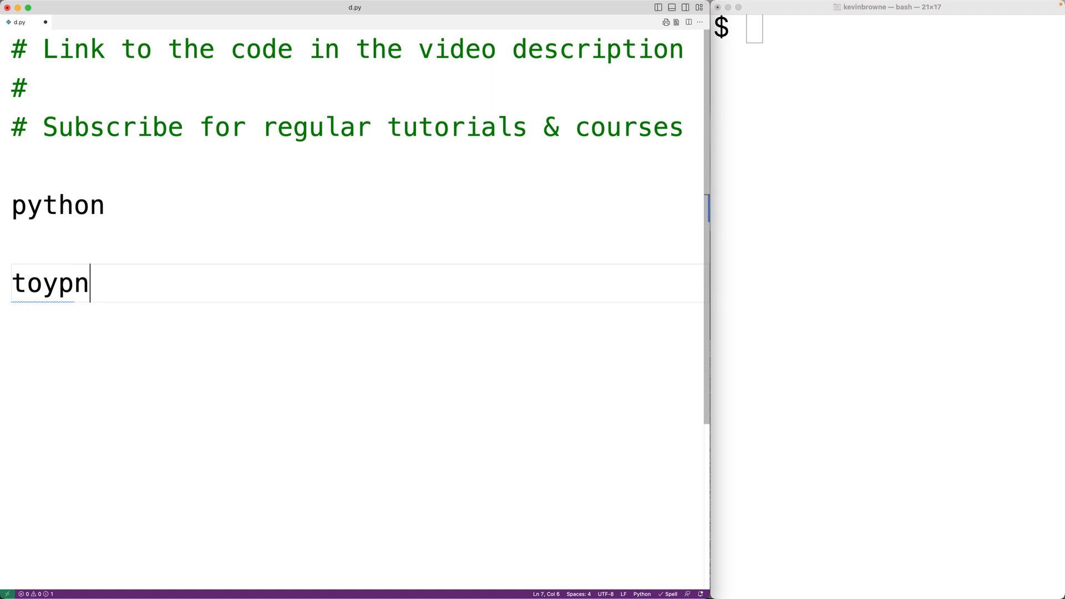
type("h")
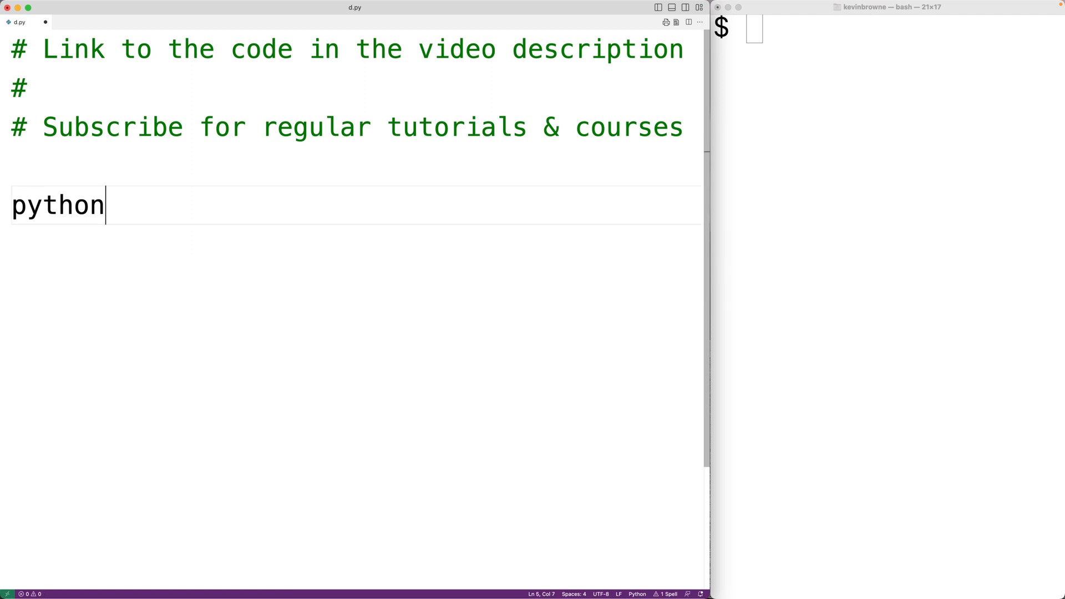
Replace 'python' with 'import random' and start a new line.
type("i")
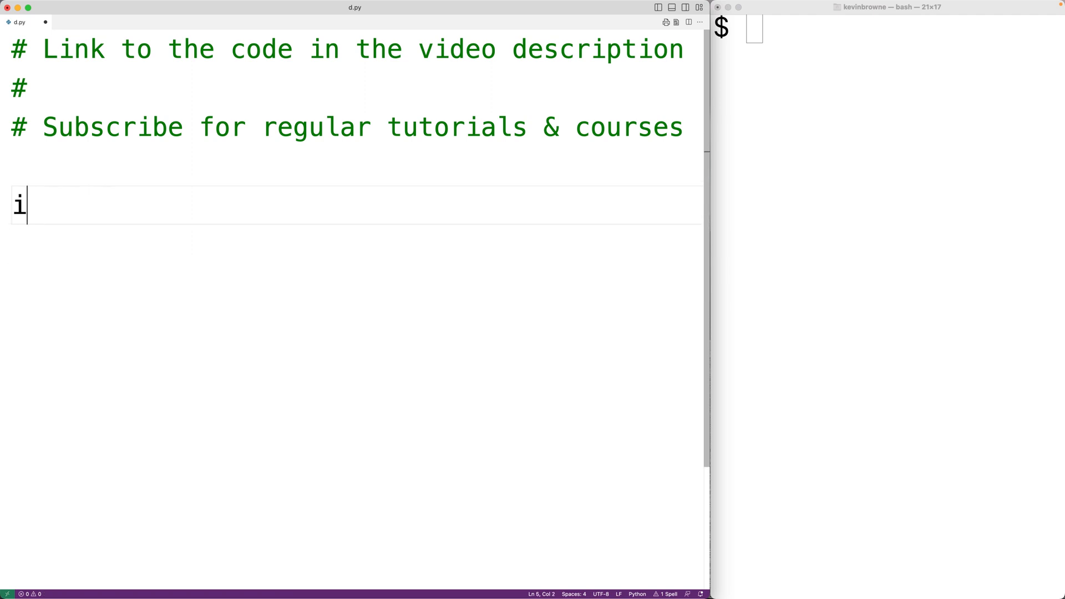
type("mport rando")
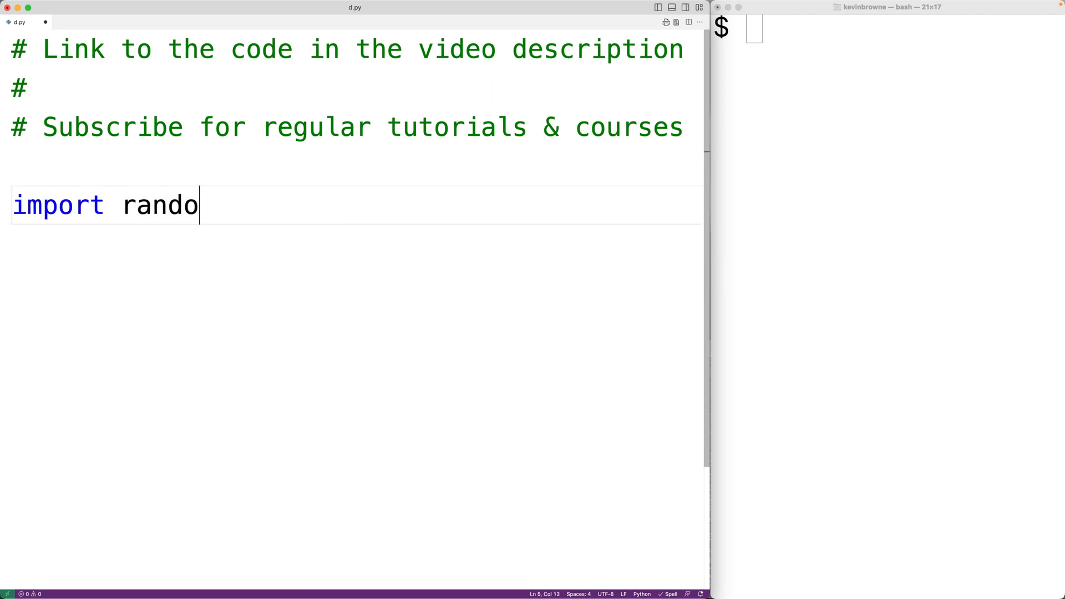
key("Return")
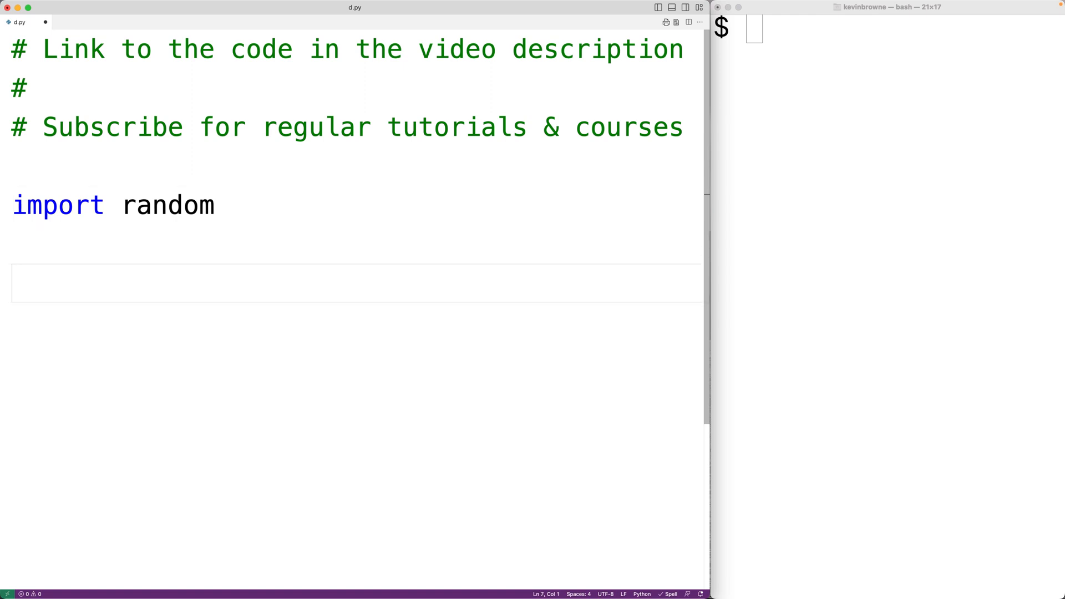
Define words = ["python", "coding", "almost", "before", "attack", "chance"] across two lines.
type("words = [\"")
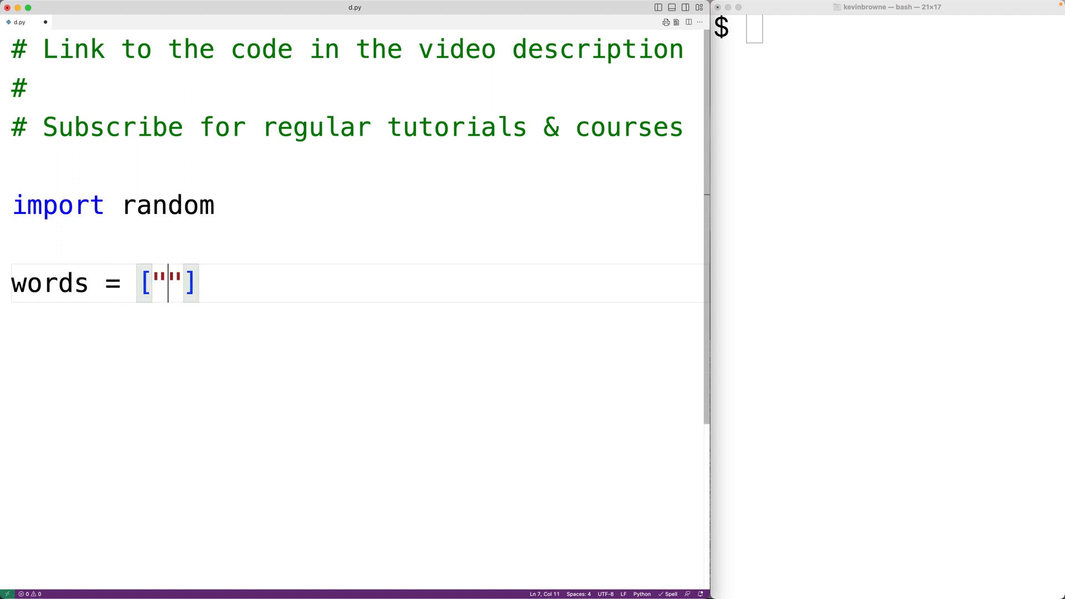
type("python\",")
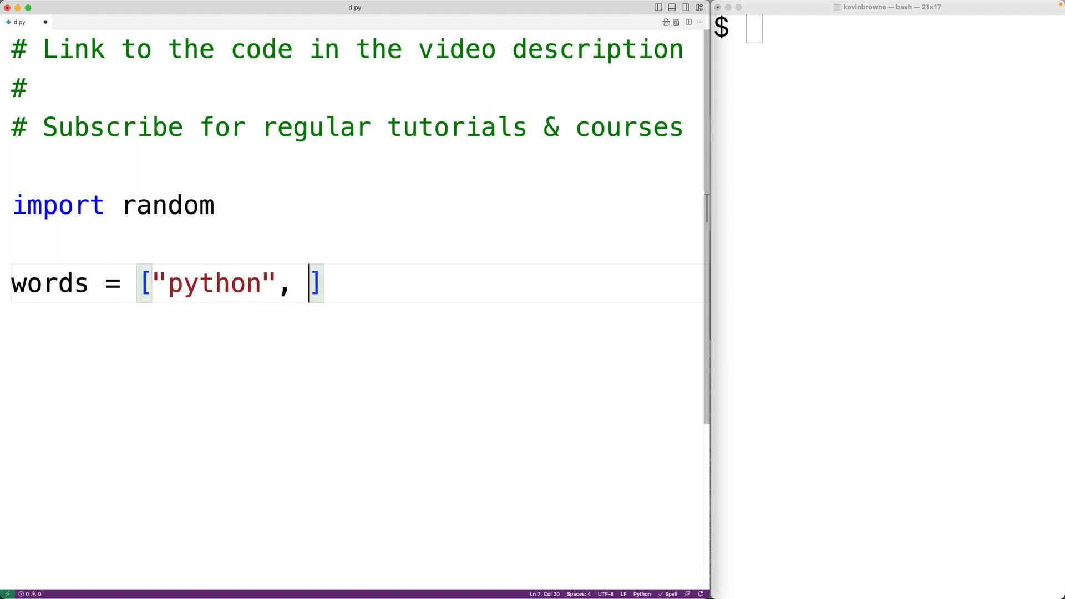
type("\"coding\", \"al\"")
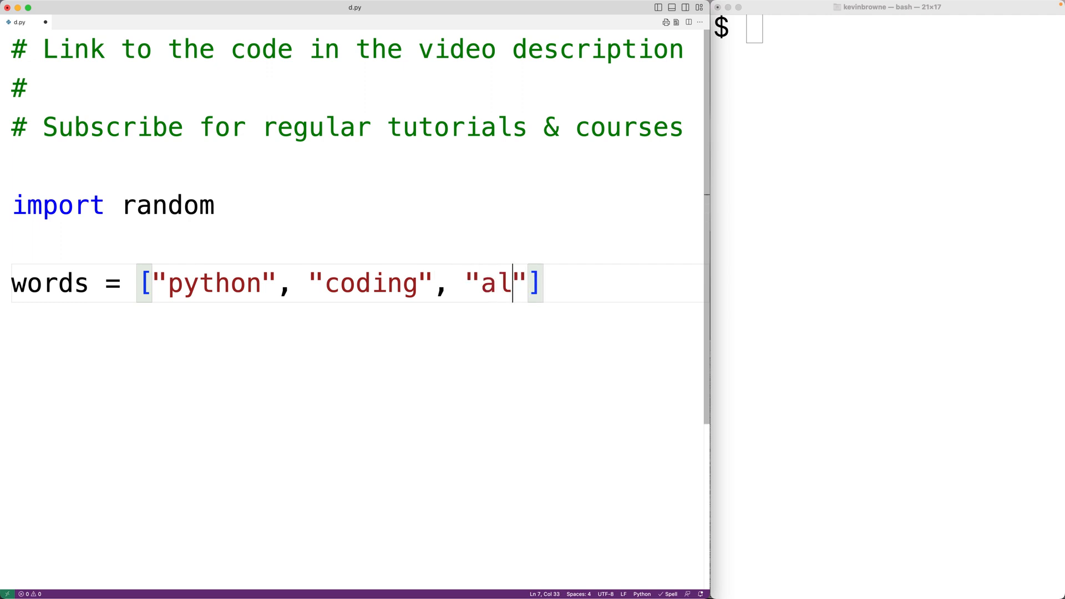
type("most\",")
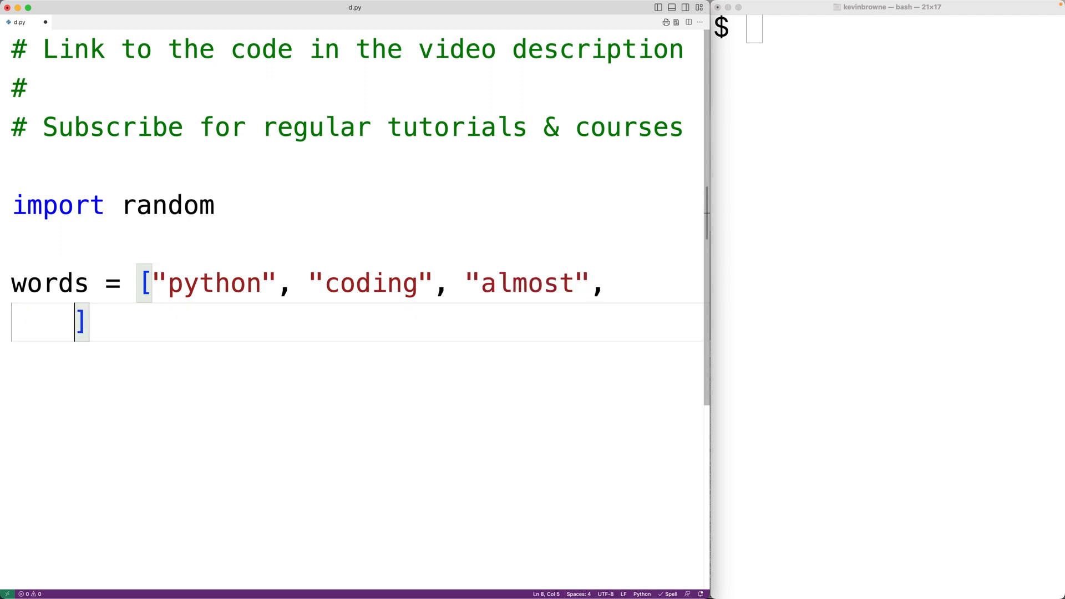
type("\"befor\"")
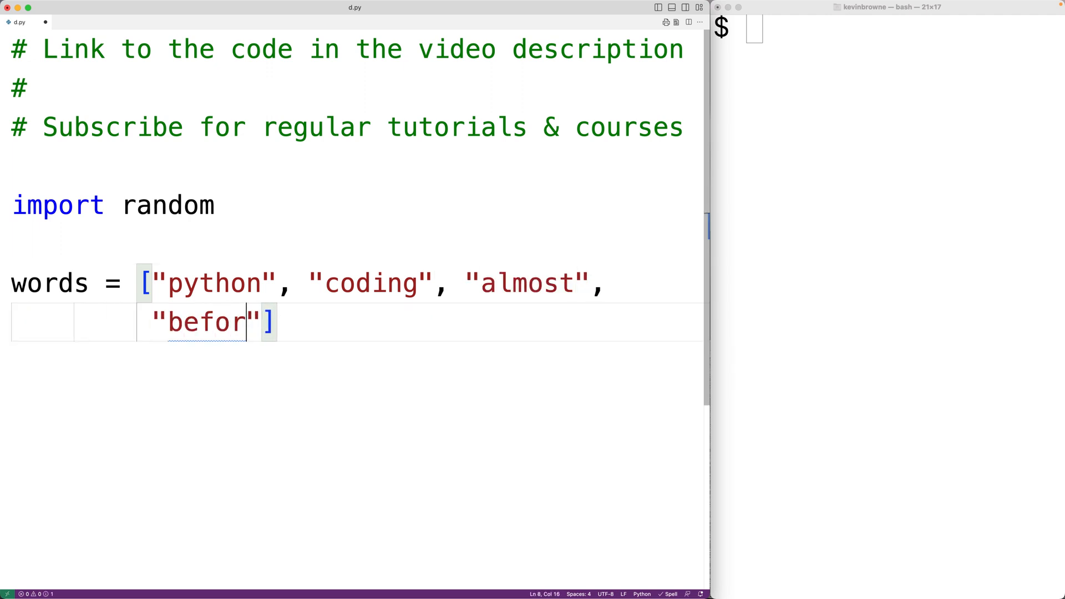
type("e=")
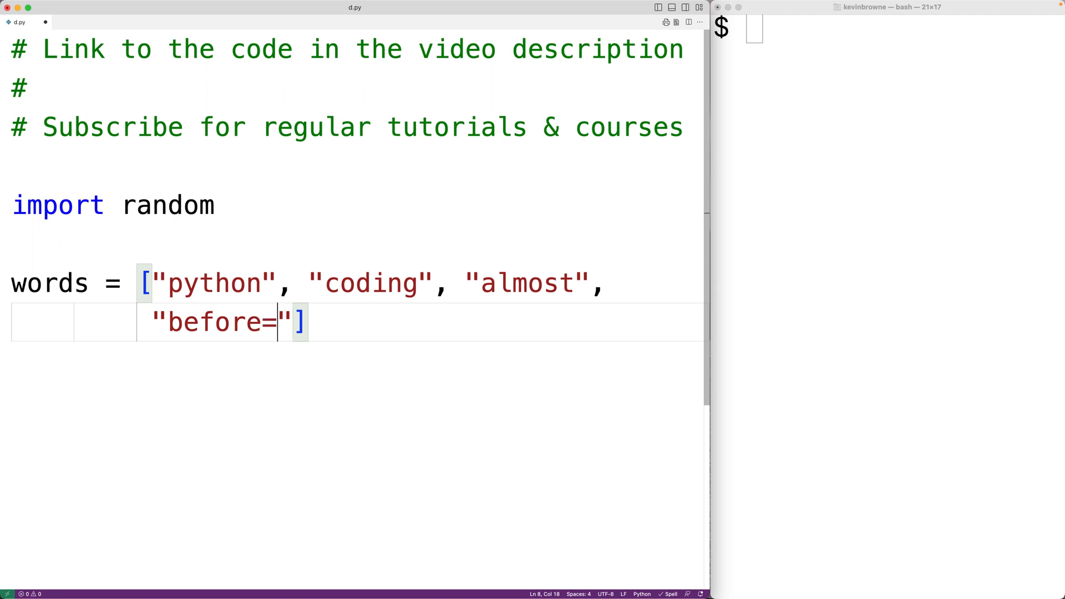
type(", \"attack\"")
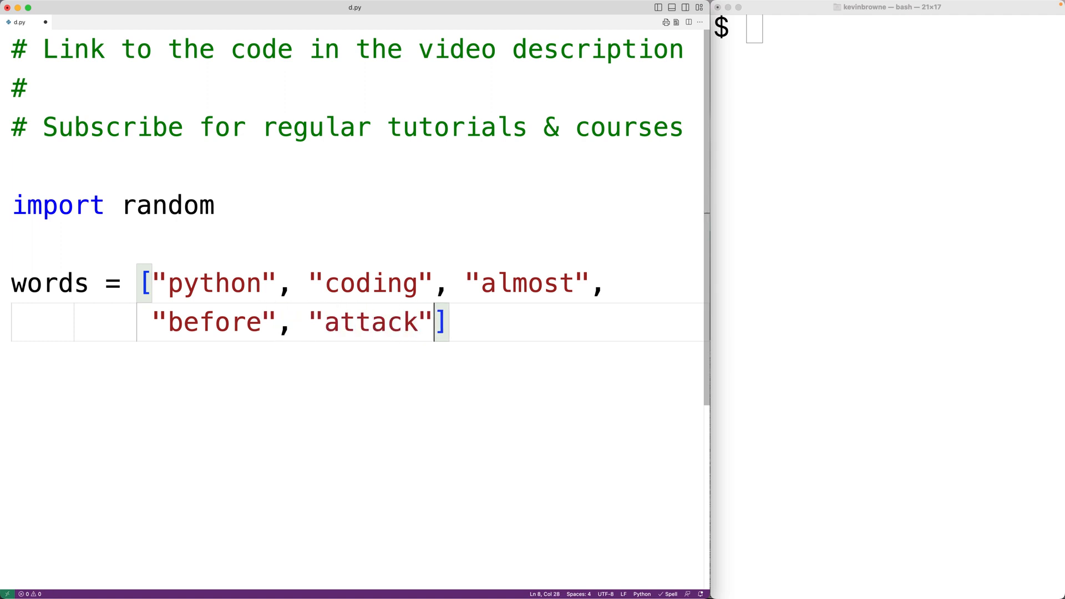
type(", \"chance\"")
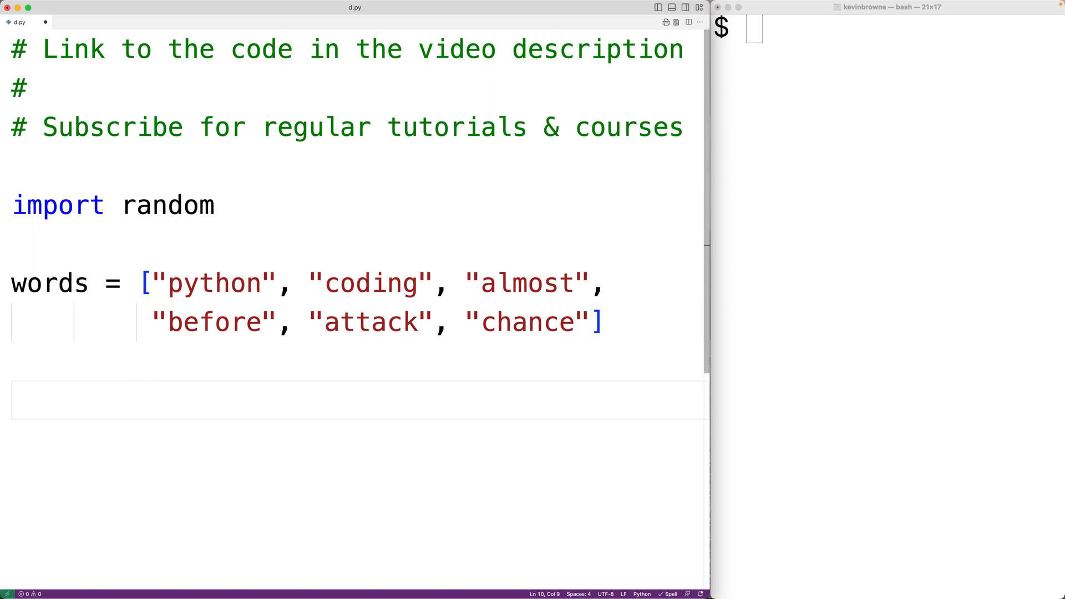
Add word = random.choice(words), highlighting words and choice, then add a blank line.
left_click(33, 400)
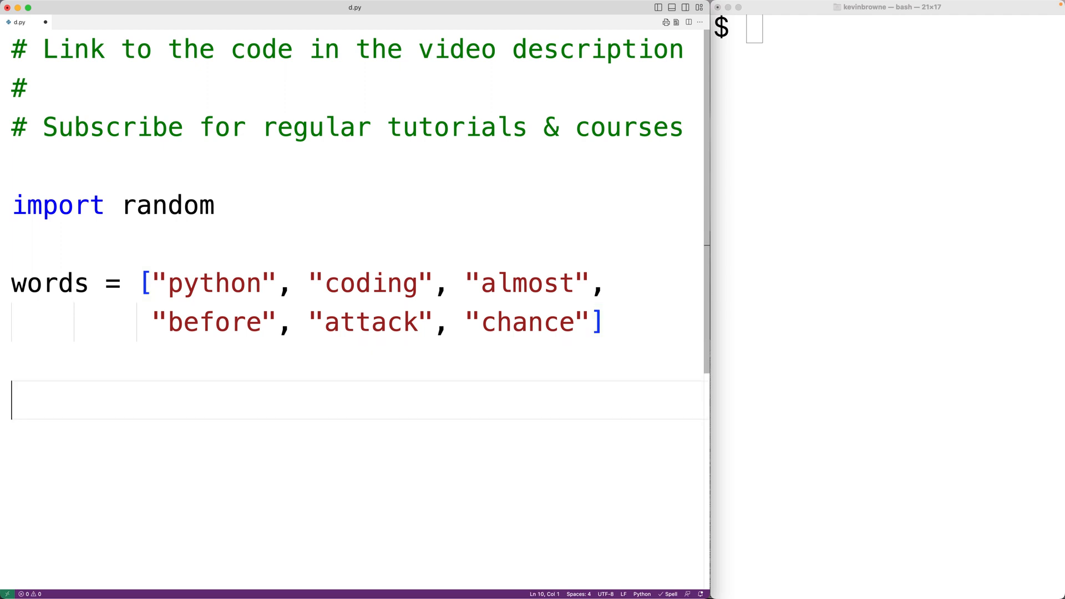
type("word")
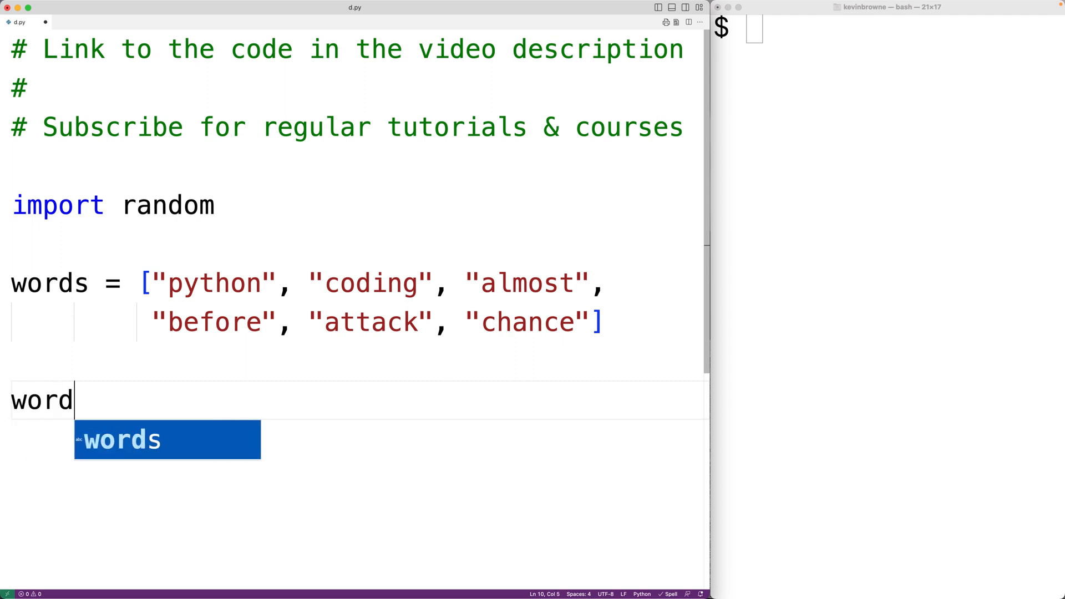
type("= rand")
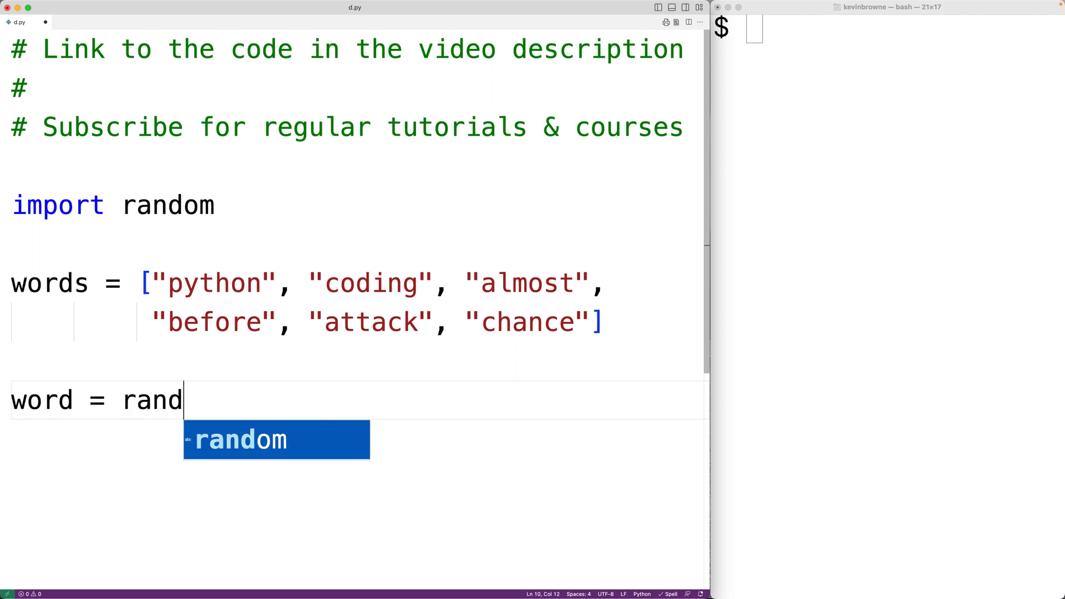
type("om.choice()")
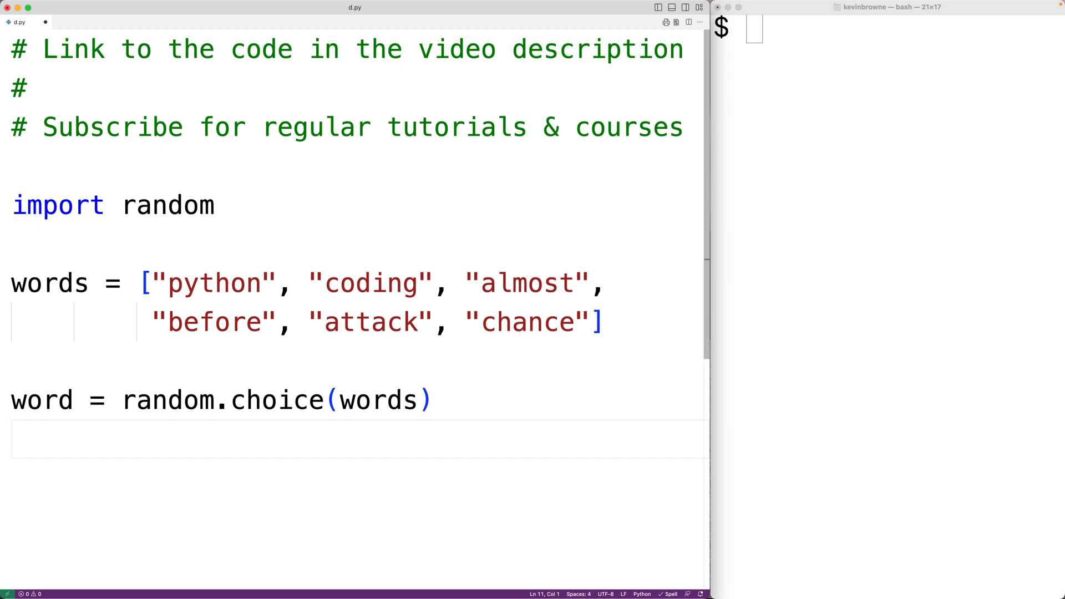
double_click(379, 399)
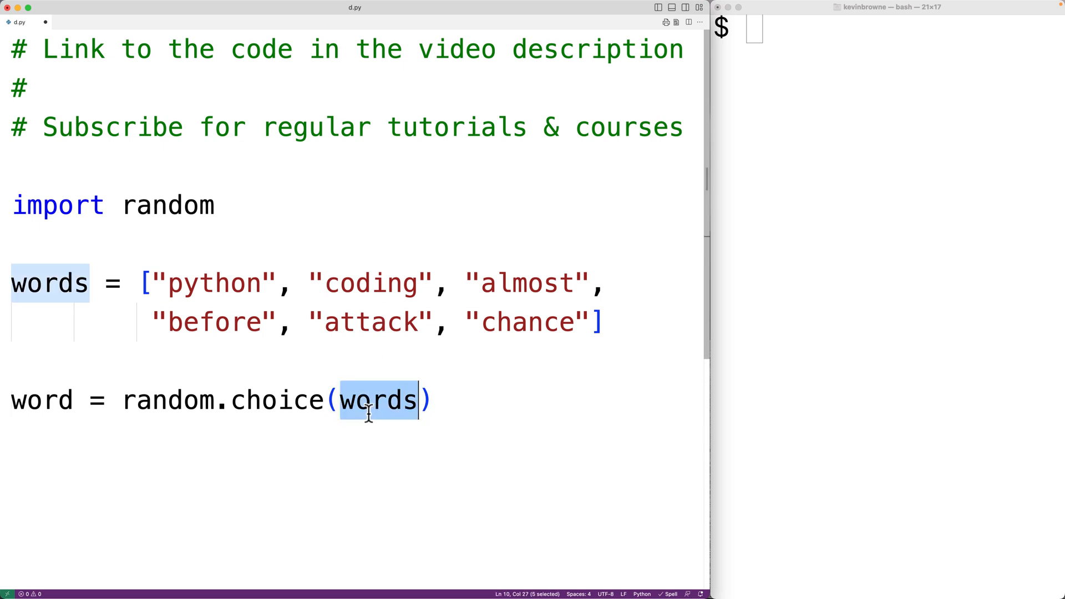
double_click(278, 399)
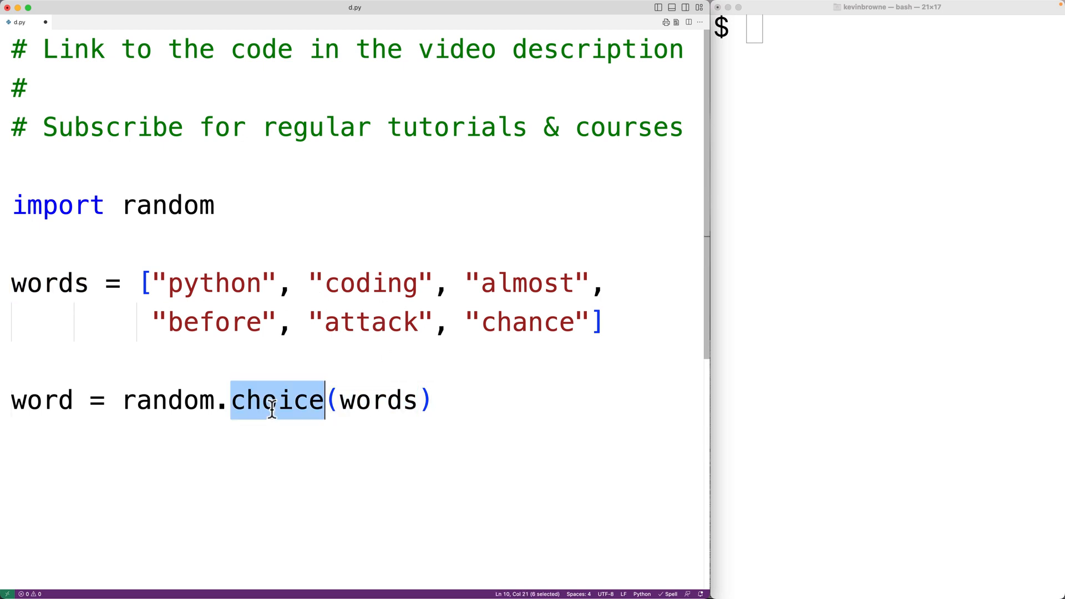
double_click(215, 283)
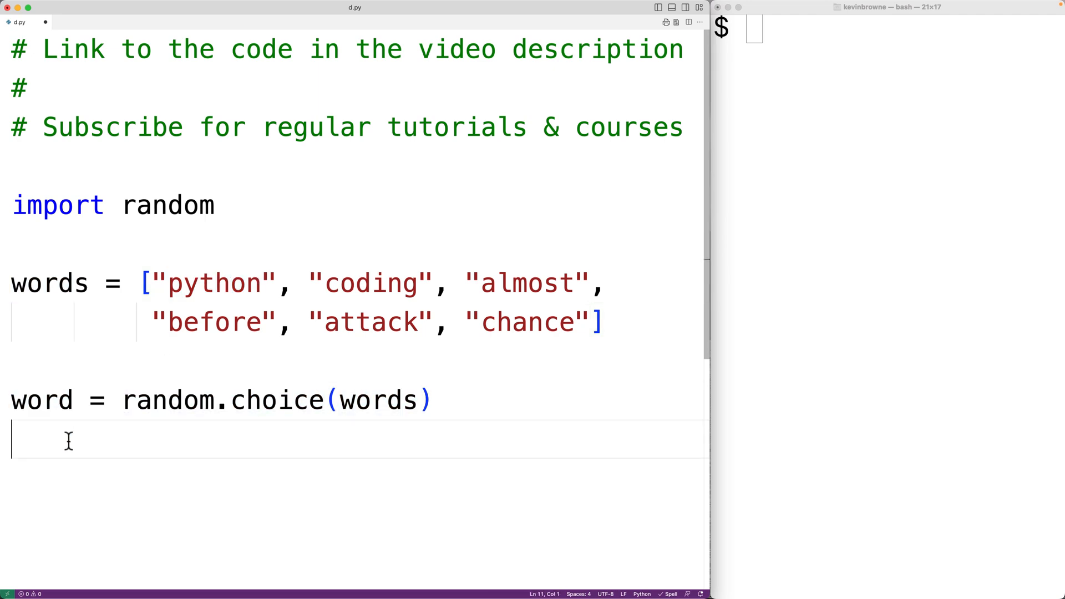
key("Return")
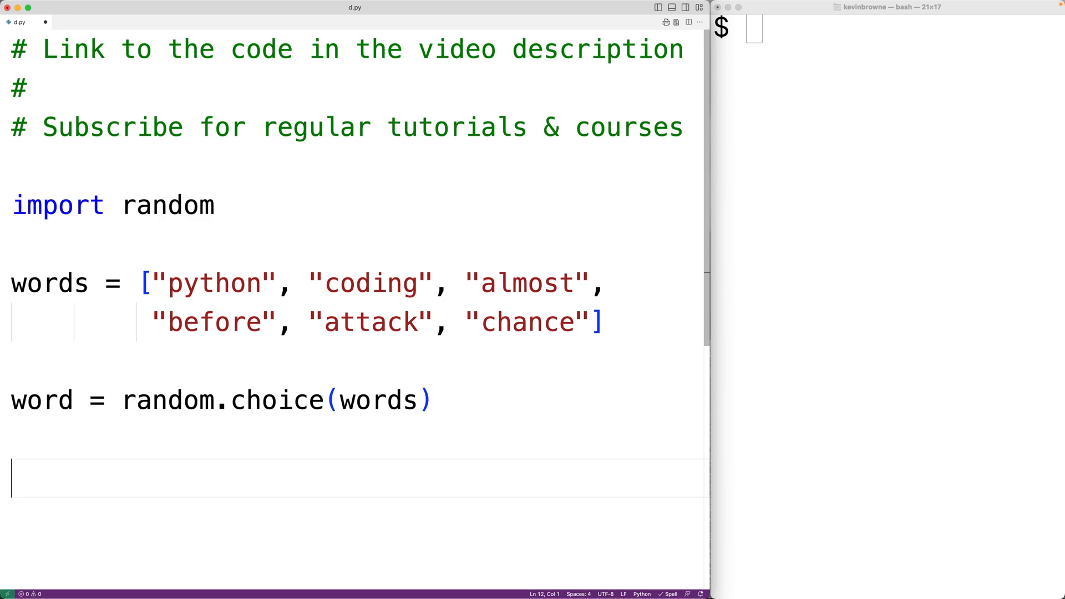
Add letters = list(word), highlighting list and word, then print the letters list.
type("lett")
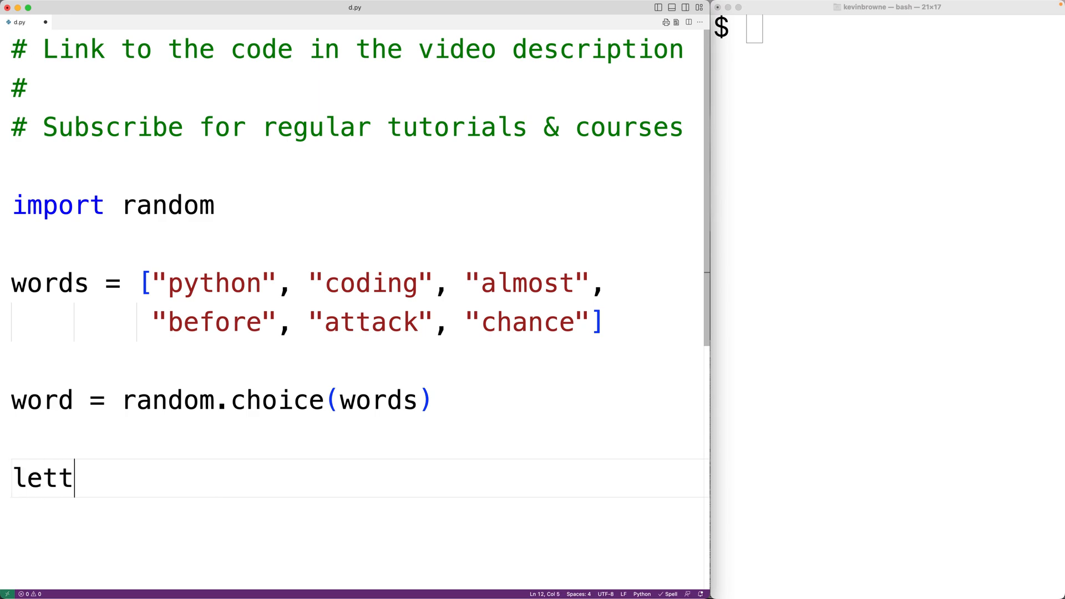
type("ers = lis")
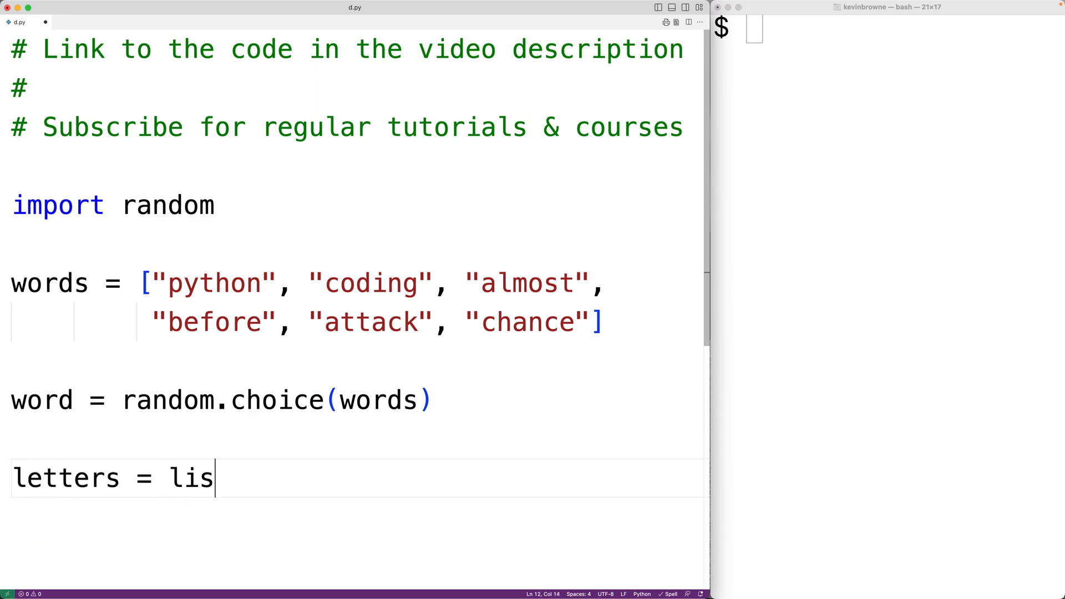
type("t(word)")
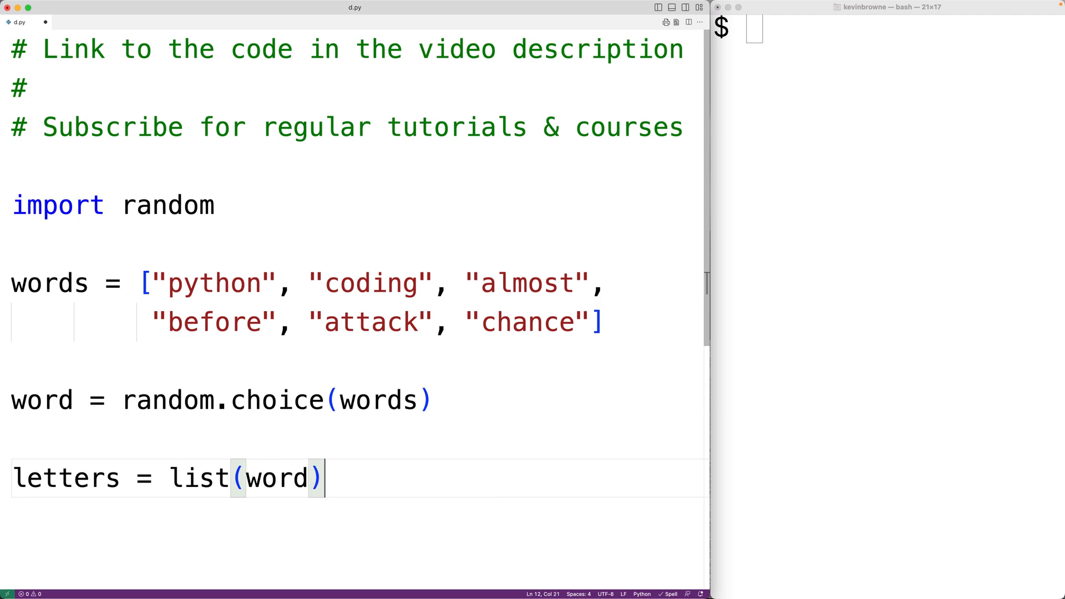
double_click(199, 478)
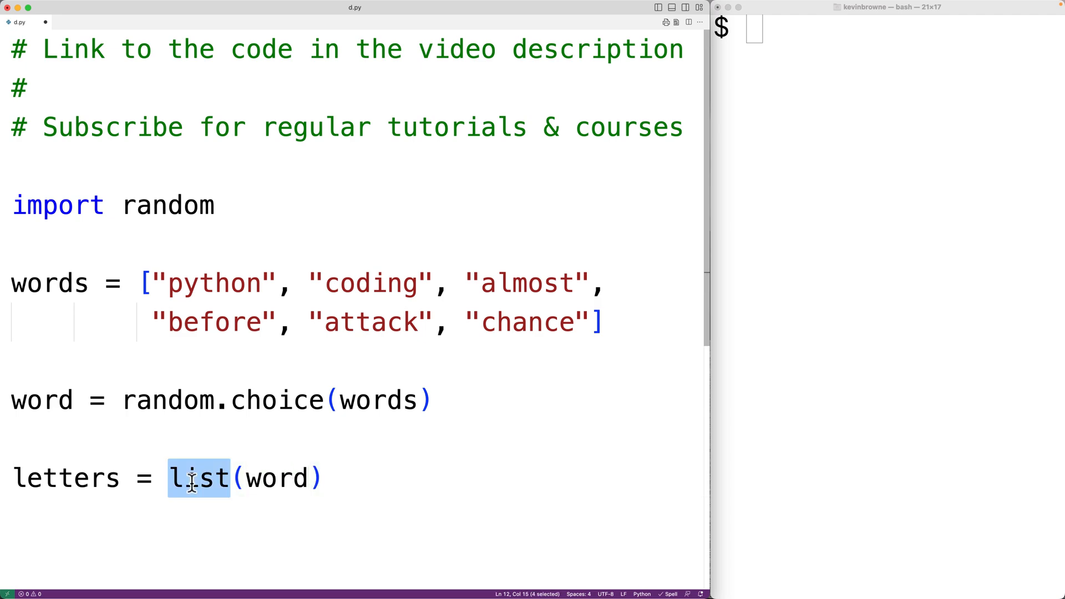
double_click(276, 477)
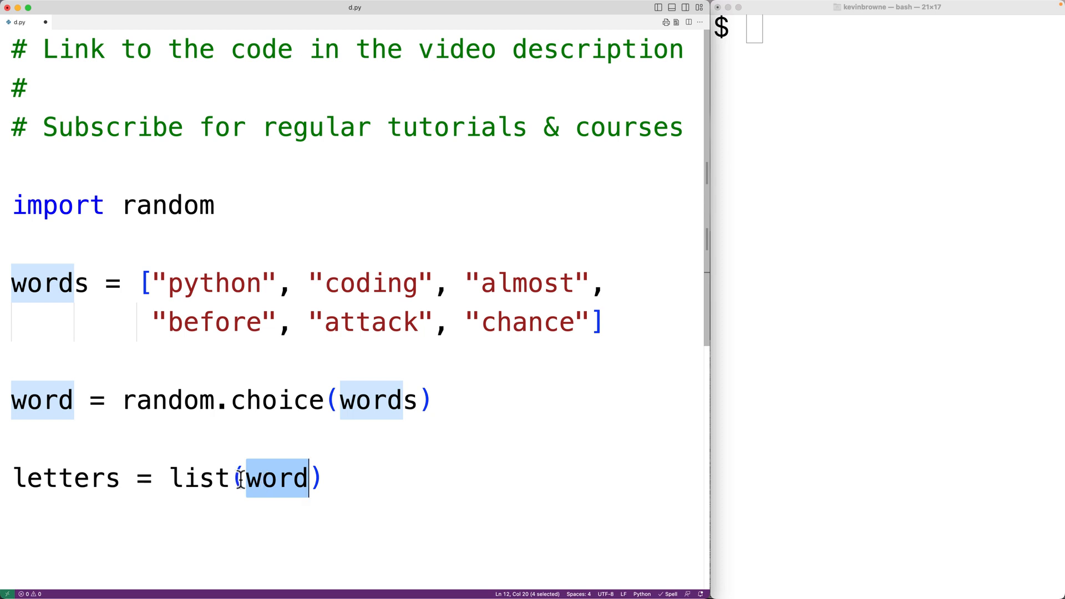
double_click(64, 477)
type("print(letters")
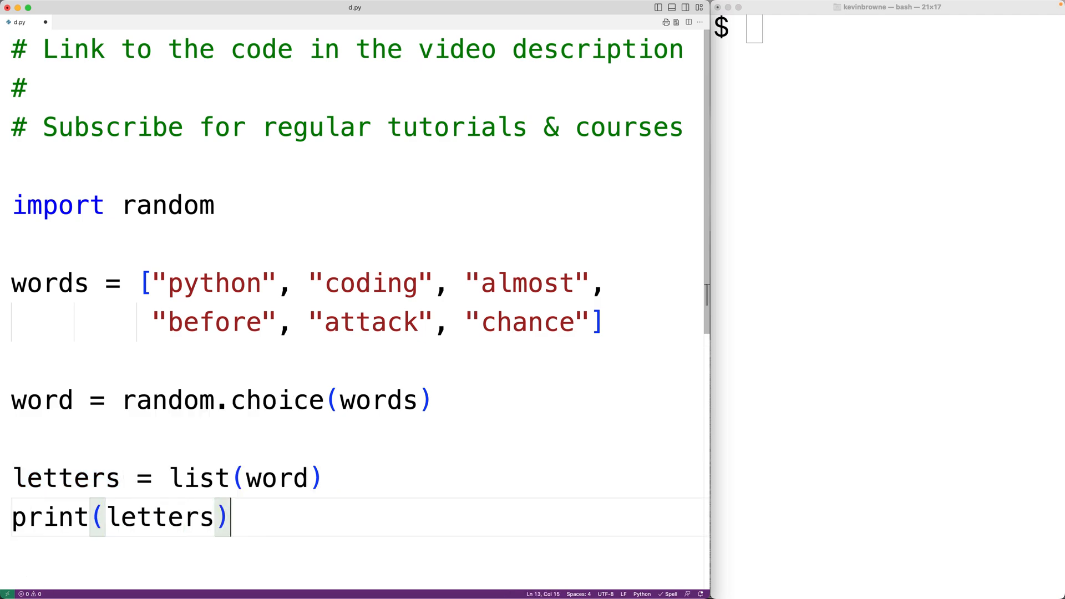
type("python d.py")
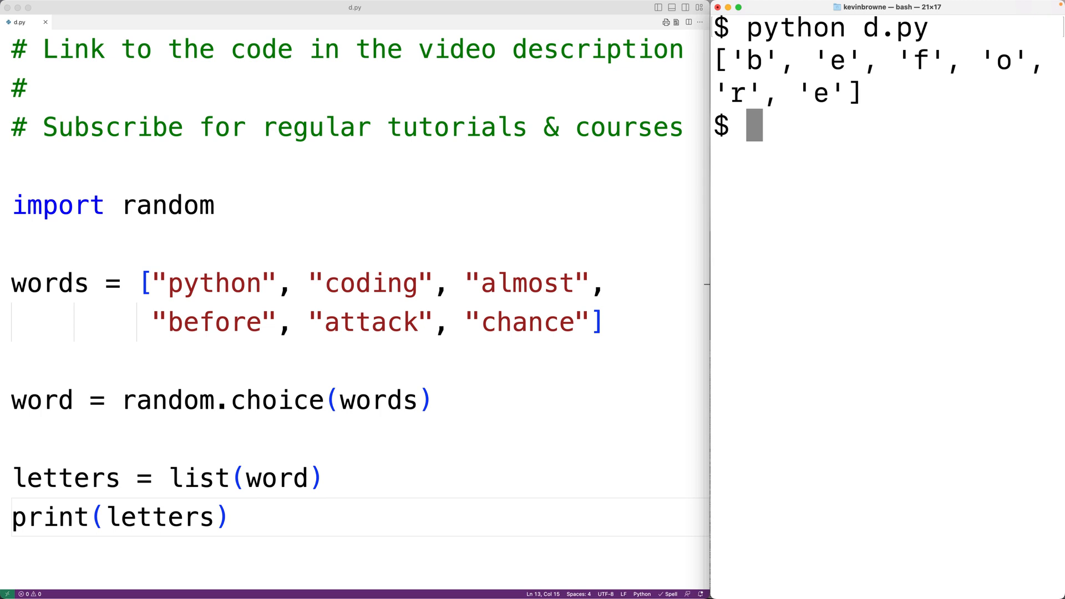
mouse_move(255, 522)
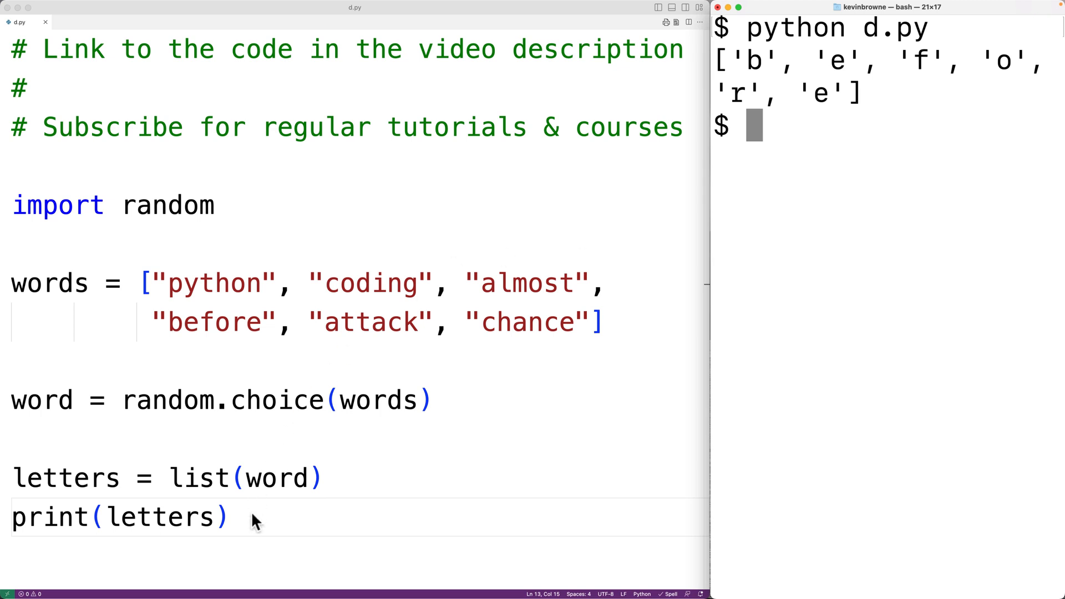
Return to d.py for a new line below print(letters).
left_click(254, 517)
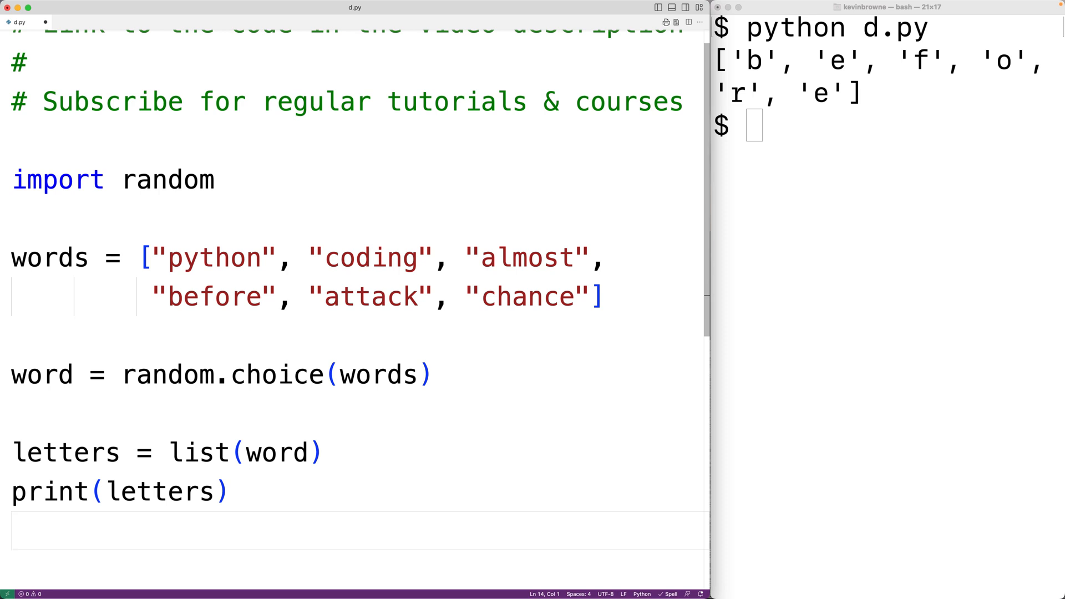
Add random.shuffle(letters) and print(letters), then type python d.py in the terminal.
type("rando")
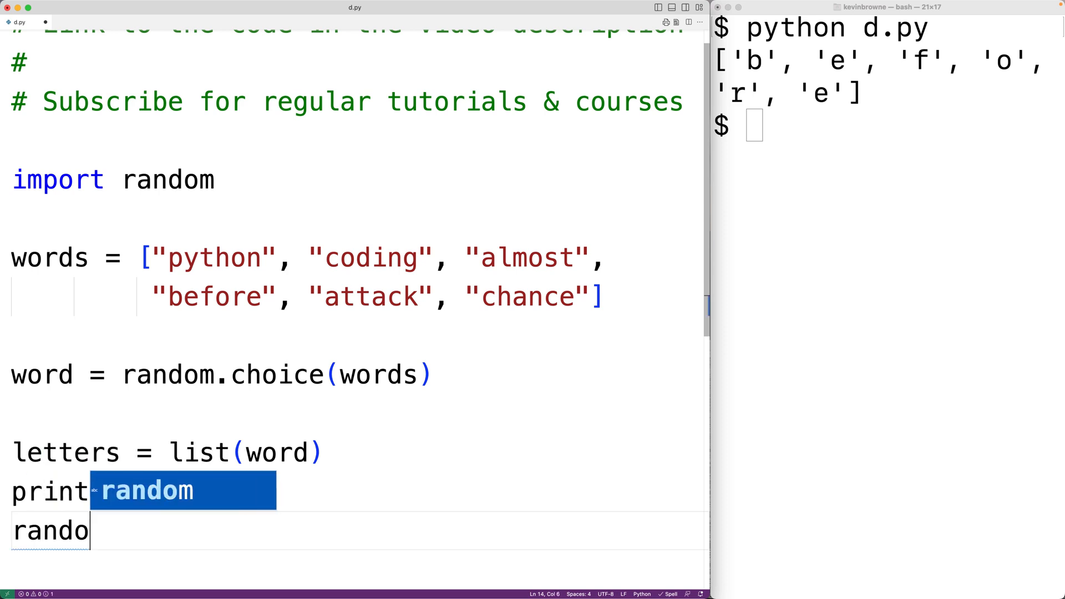
type("(le")
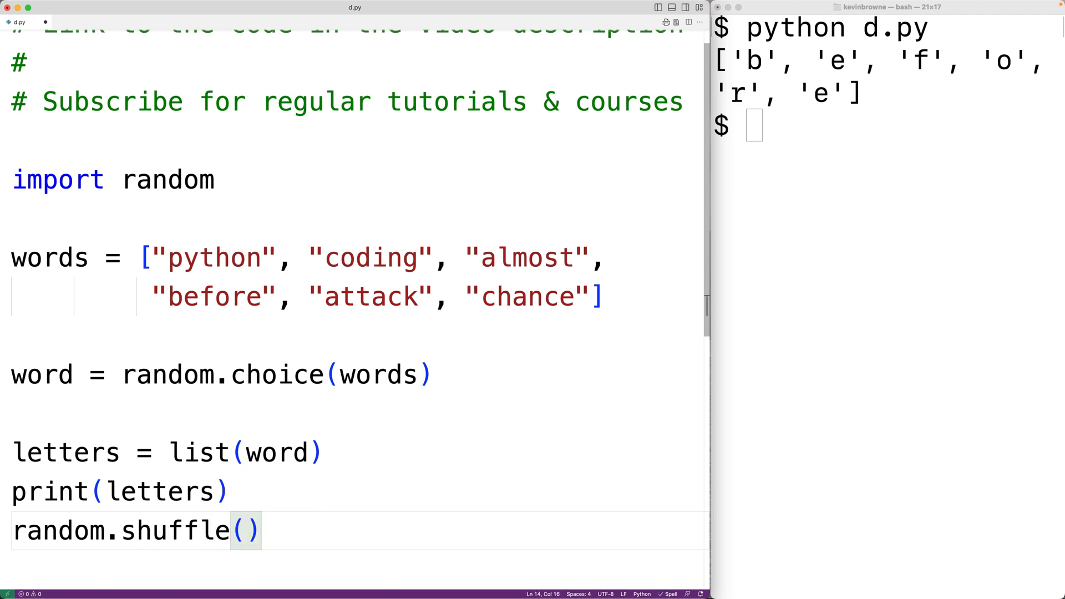
type("letters")
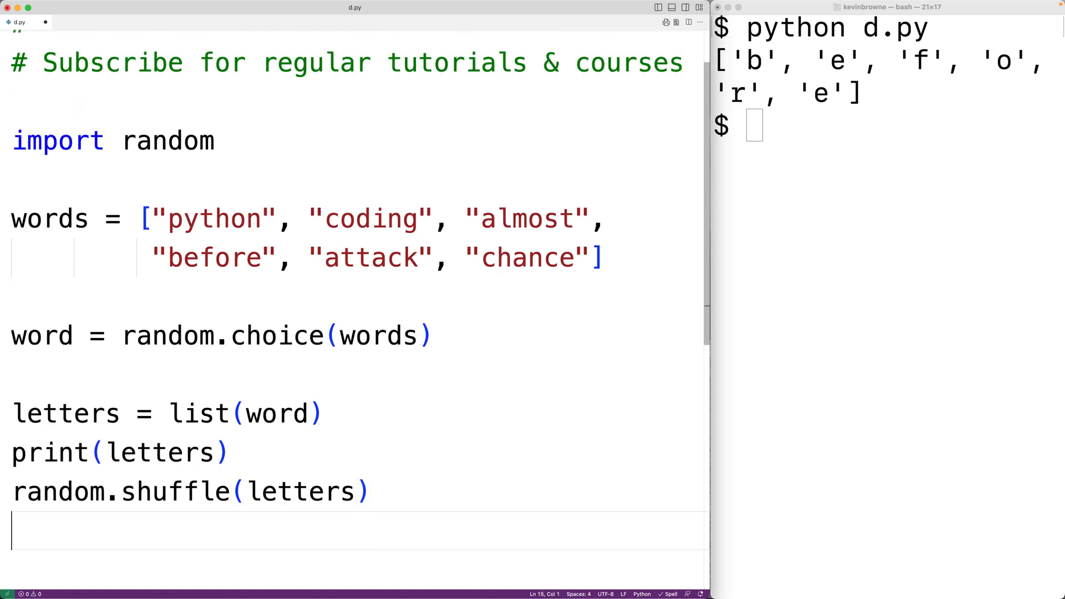
type("print(letters")
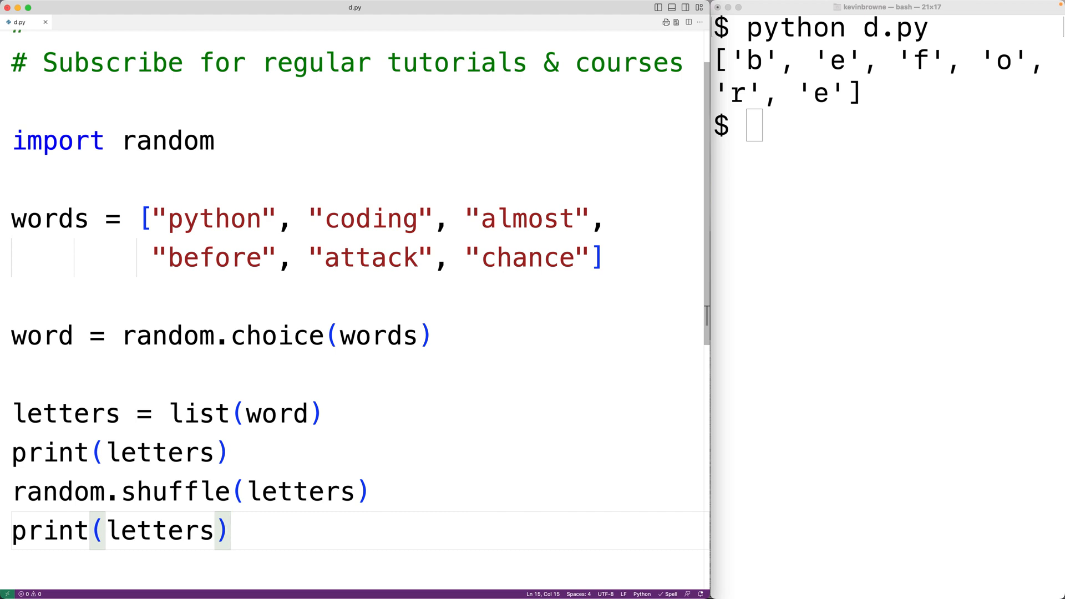
type("python d.py")
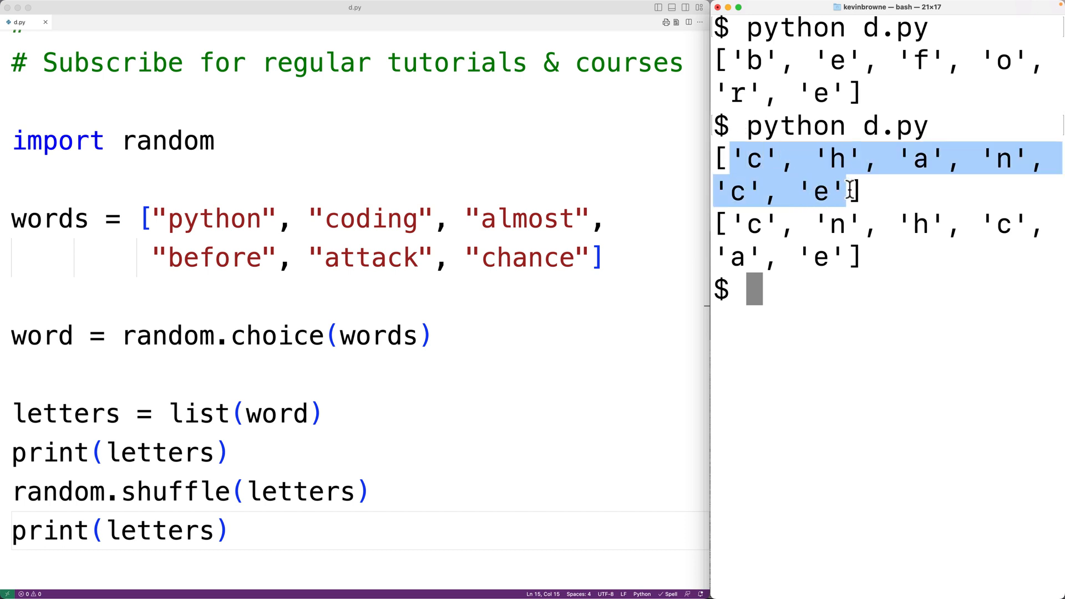
Highlight the shuffled chance letters ['c','n','h','c','a','e'] in the terminal output.
double_click(838, 223)
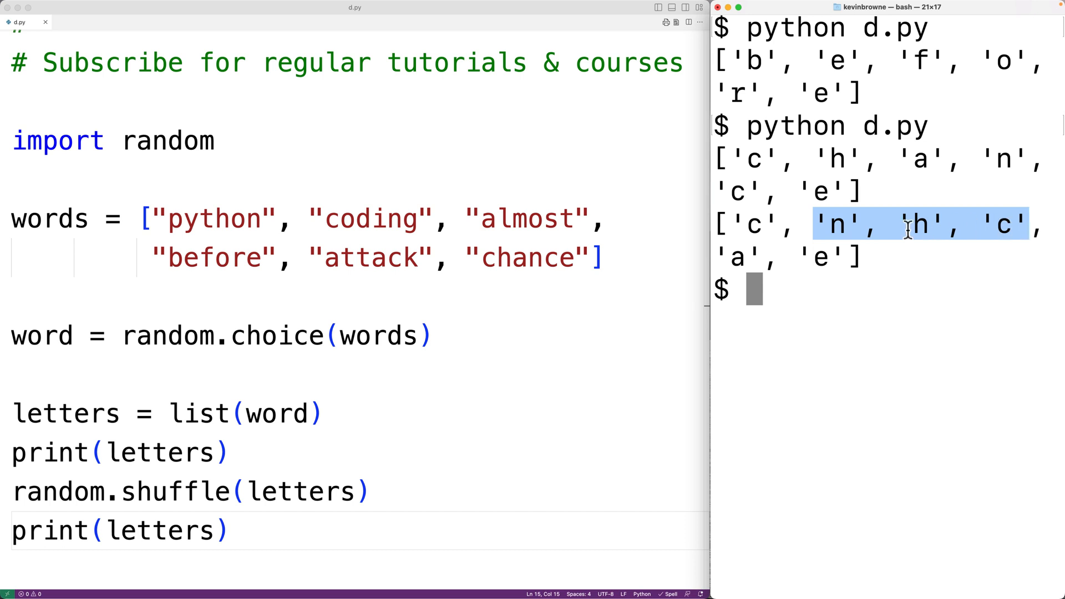
mouse_move(904, 229)
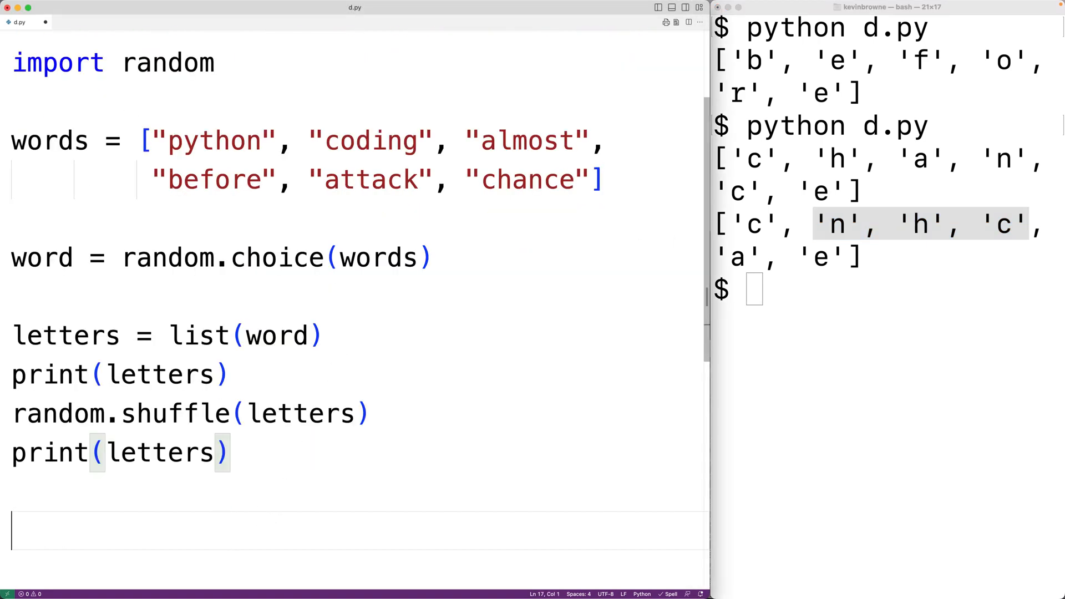
Add jumbled_word = "".join(letters), highlighting join and letters.
type("jumble")
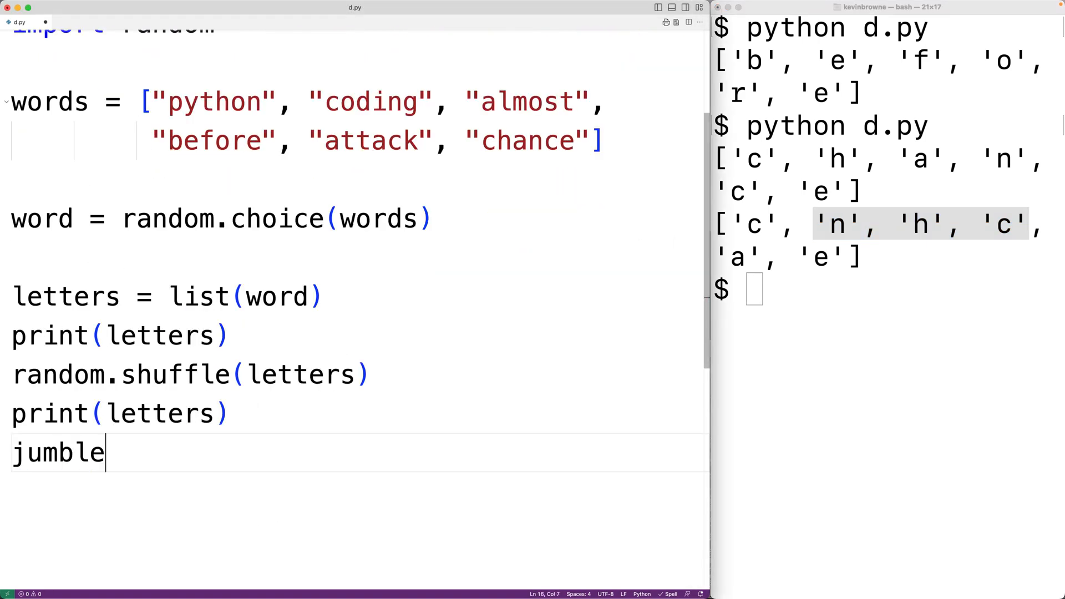
type("d_word =")
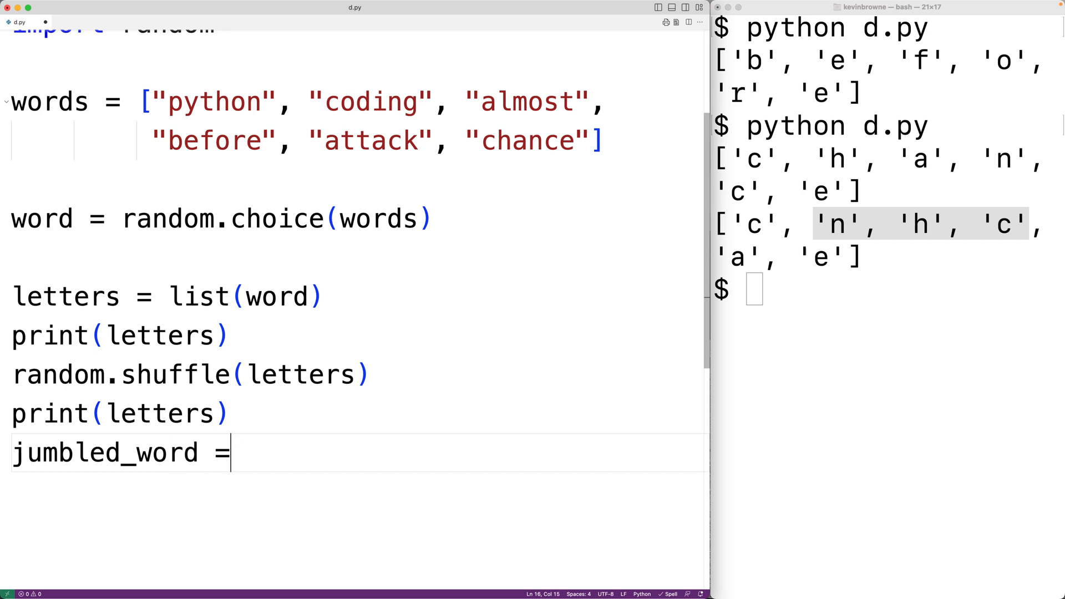
type("\"\".j")
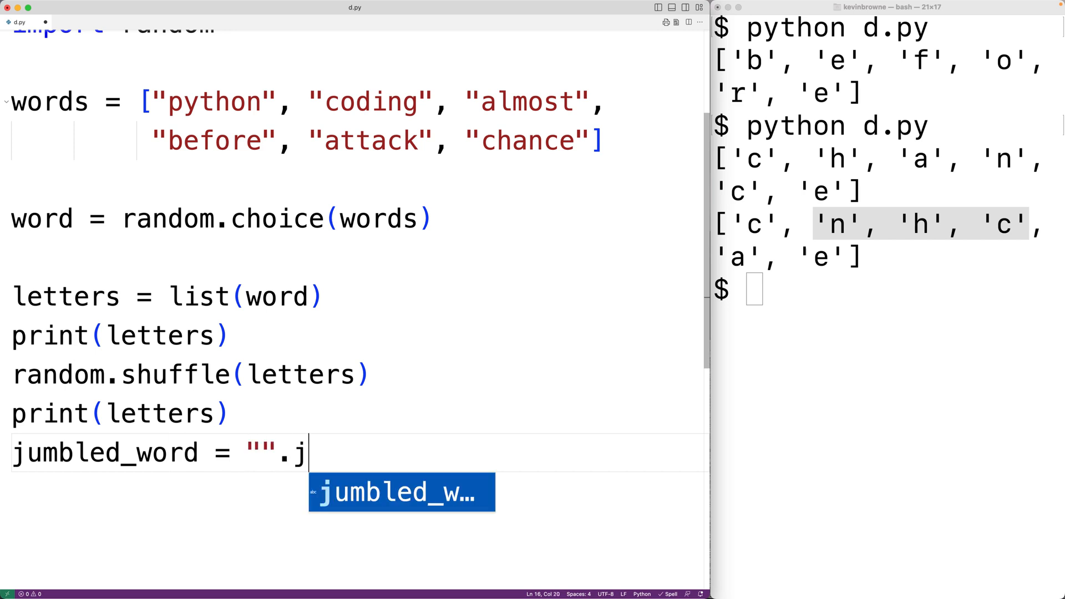
type("oin(letters")
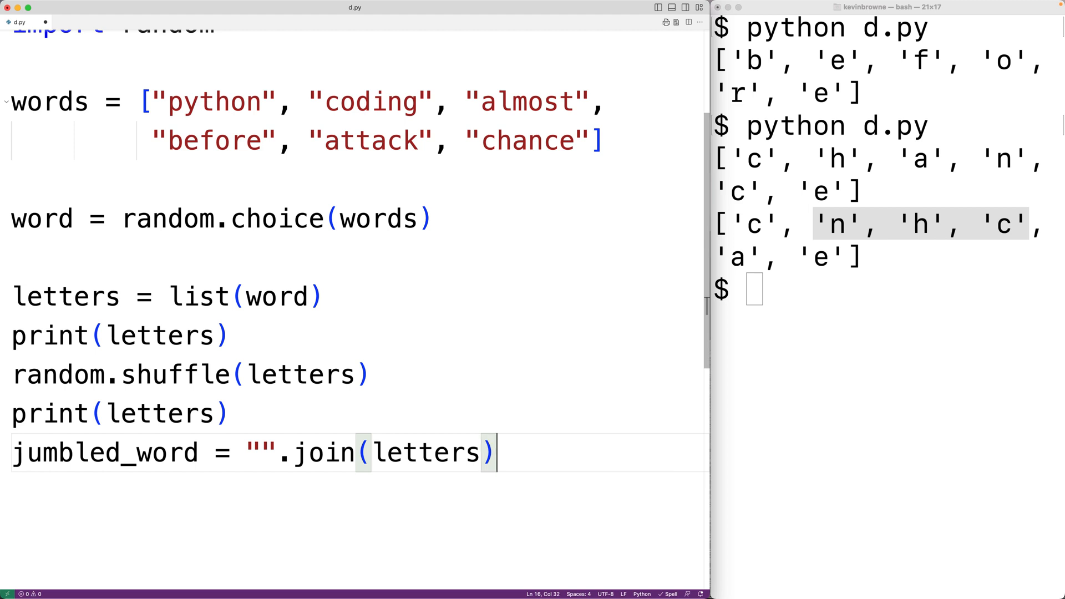
left_click(310, 452)
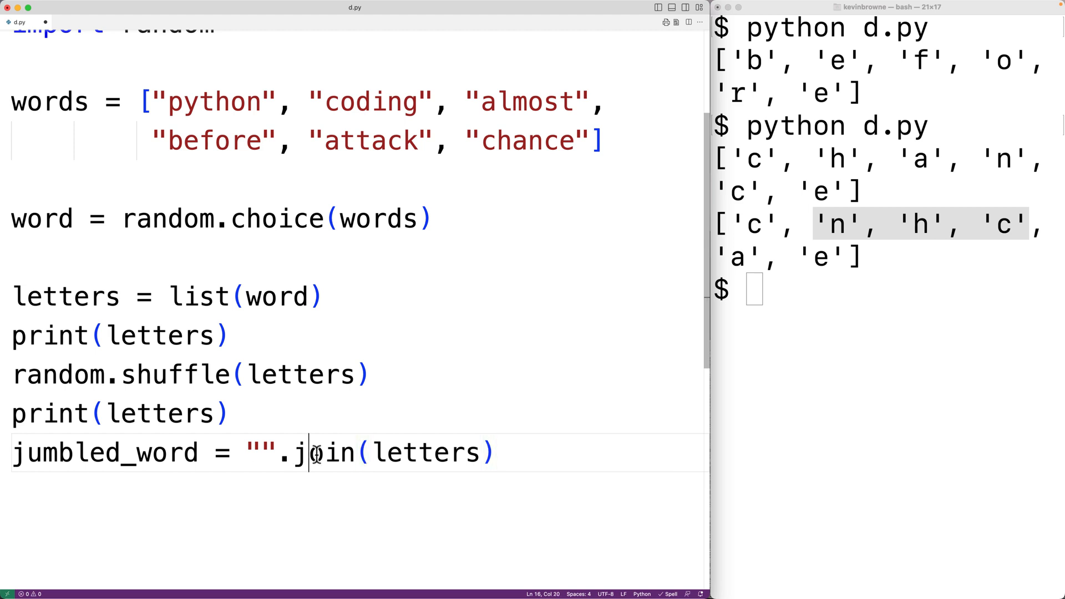
double_click(325, 453)
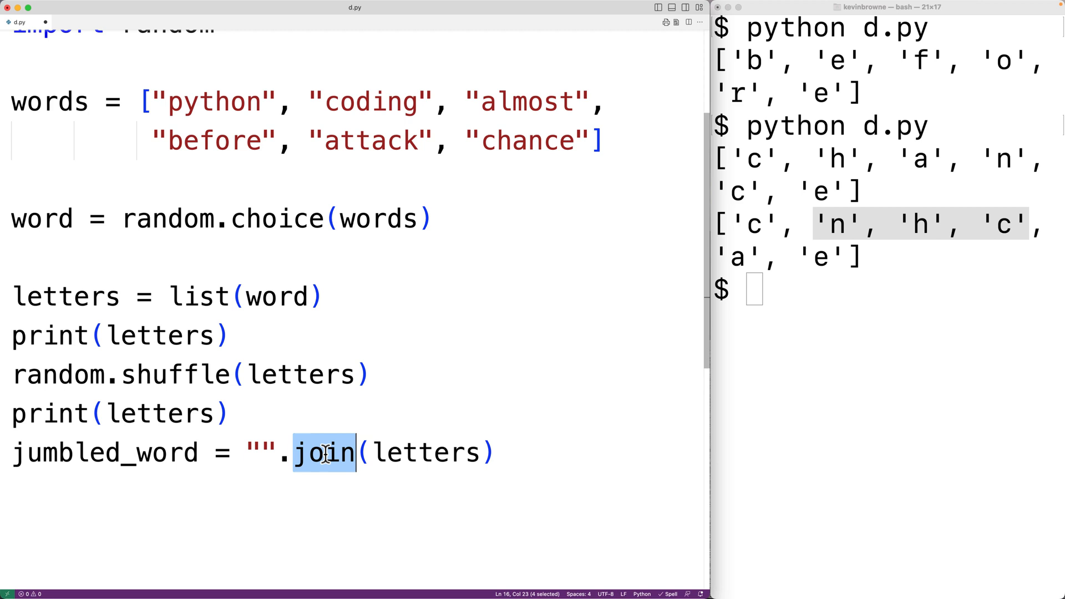
double_click(422, 452)
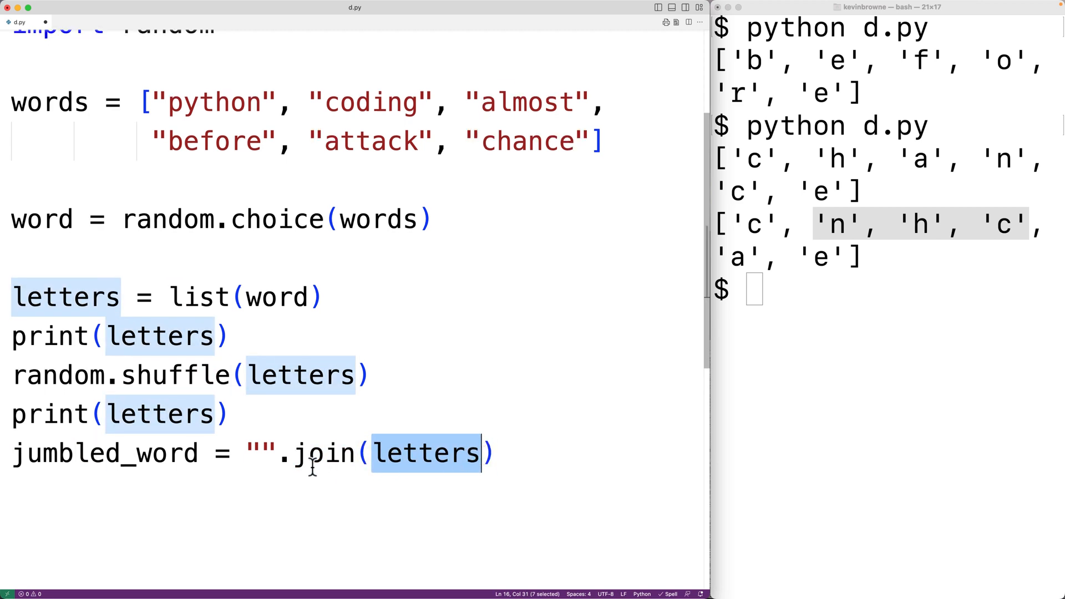
mouse_move(254, 455)
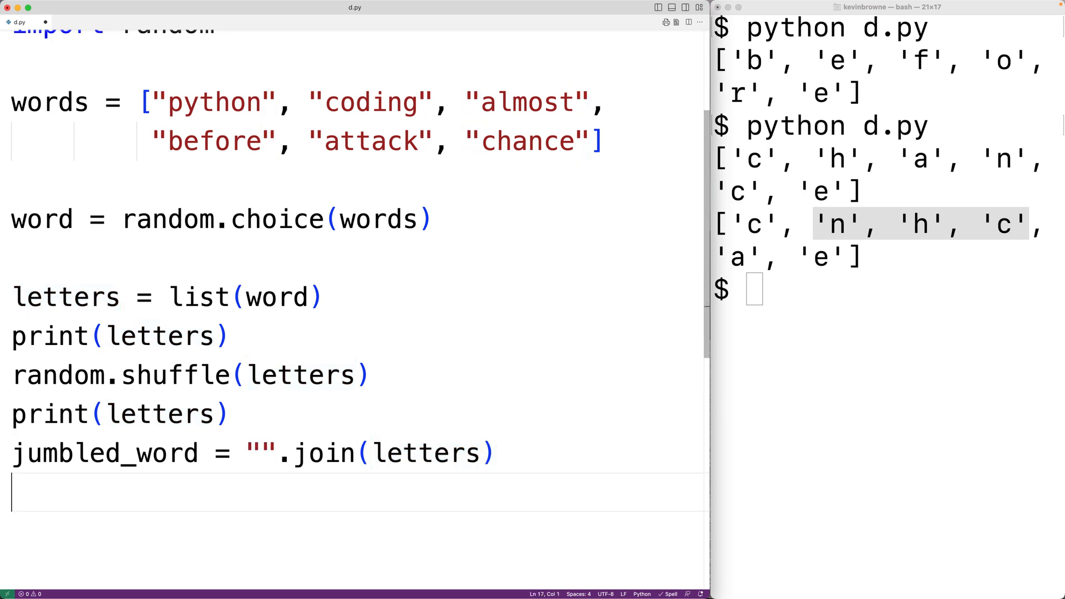
Add print(jumbled_word) and type python d.py in the terminal.
type("print)j")
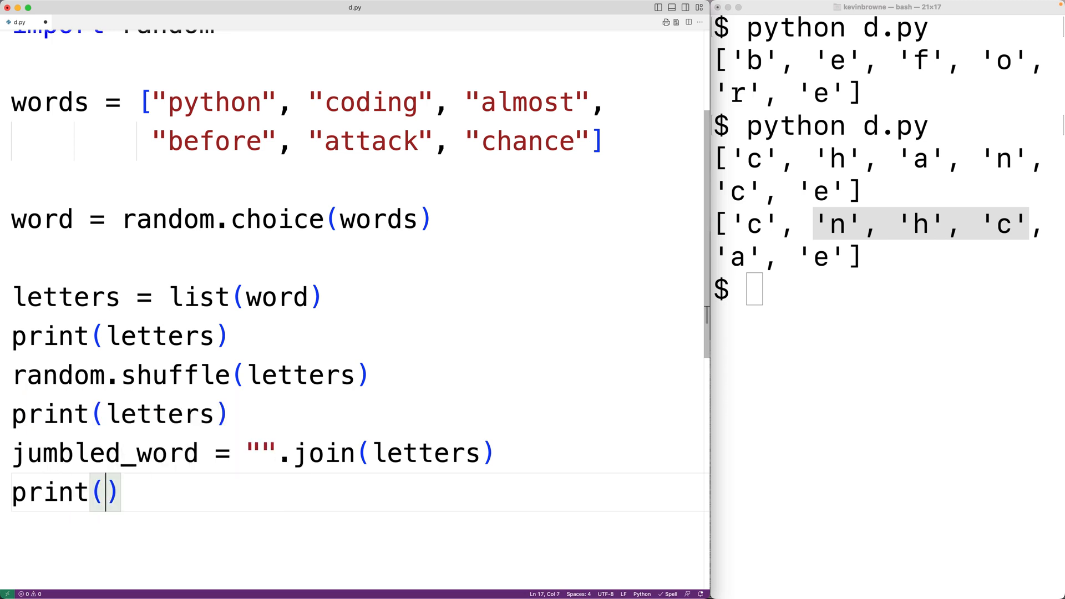
type("jumbled_word")
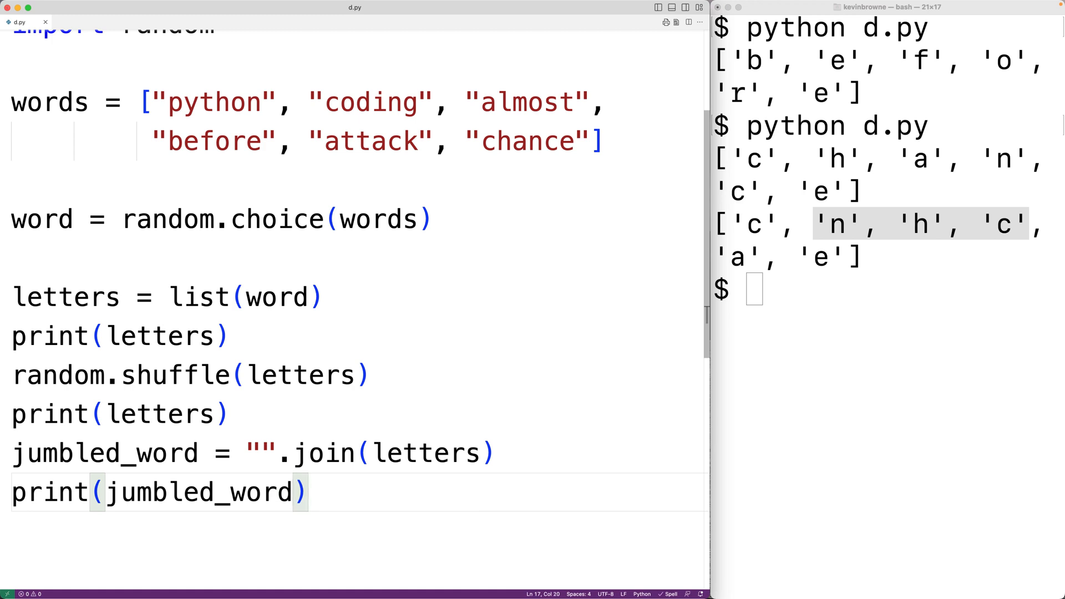
type("python d.py")
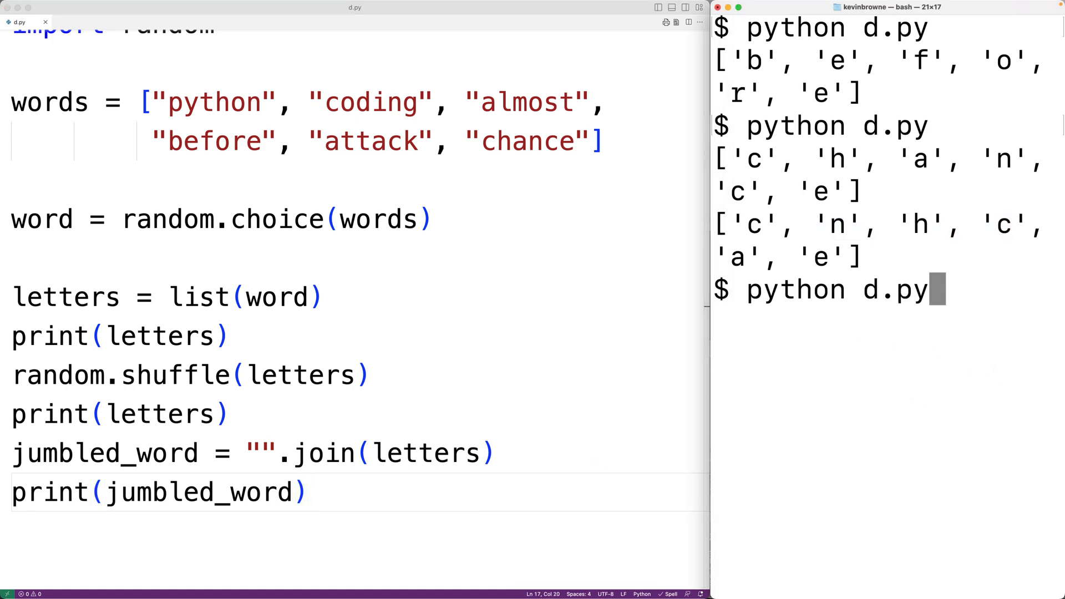
Run python d.py to print attack's letters, their shuffle, and jumbled word tkcaat.
key("Return")
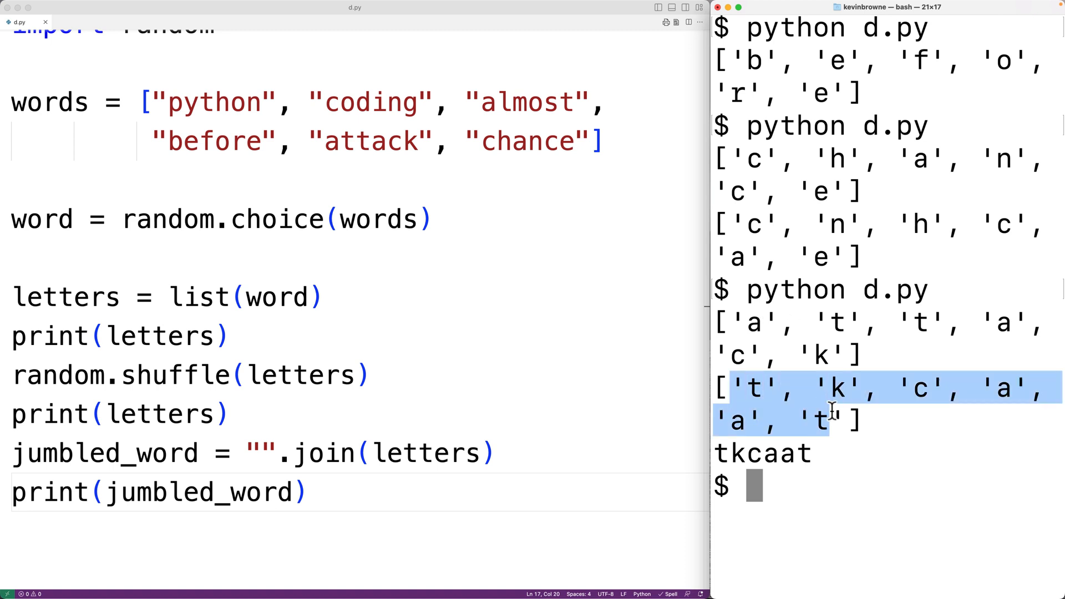
mouse_move(720, 453)
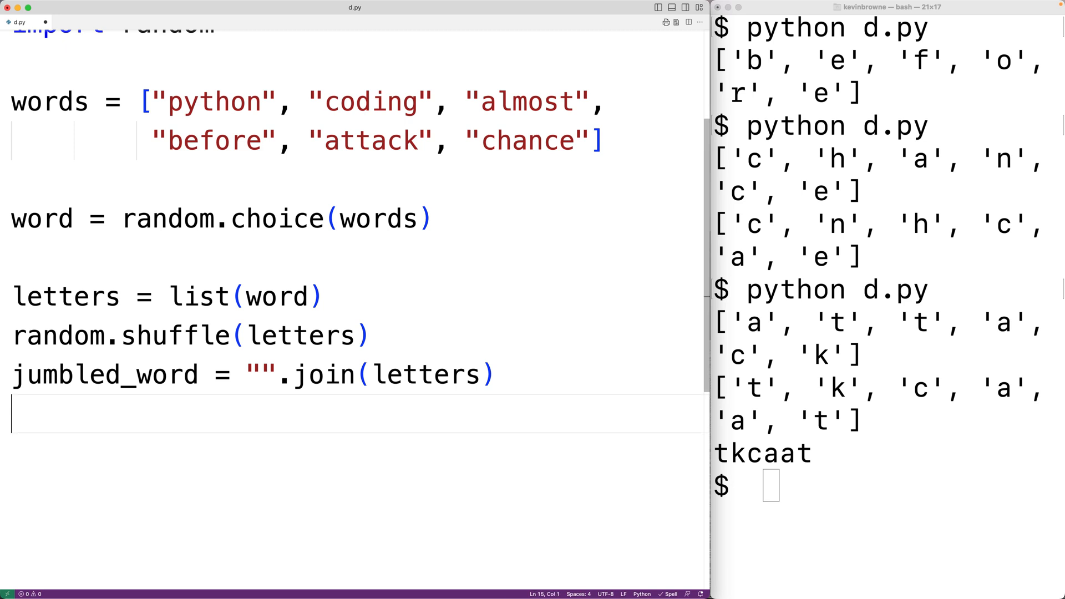
Write a while True: loop with guess = input("Guess: "), selecting the Guess: prompt.
type("while True:")
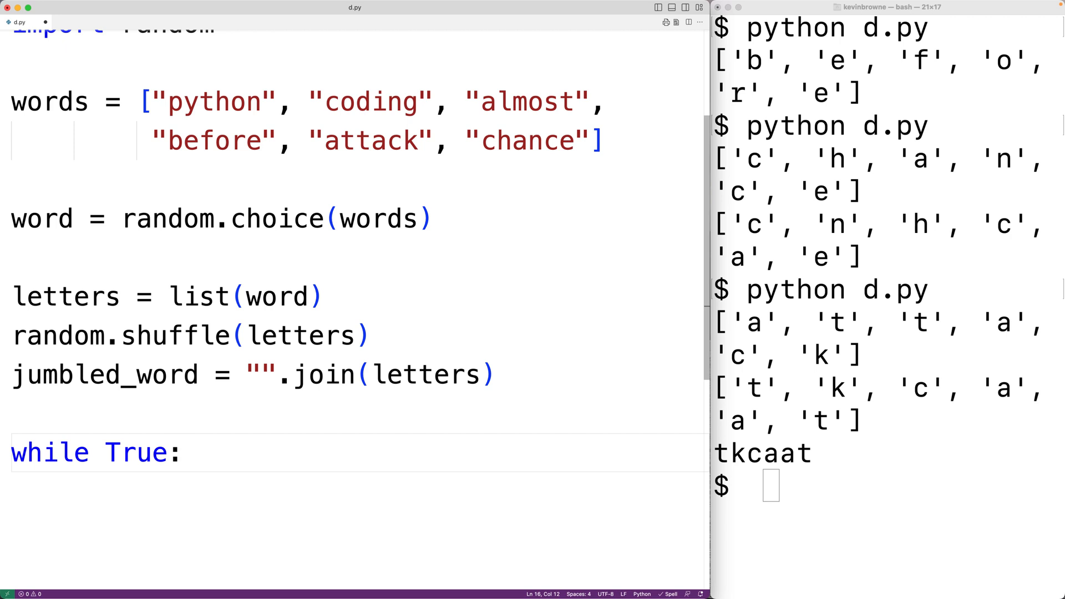
type("g")
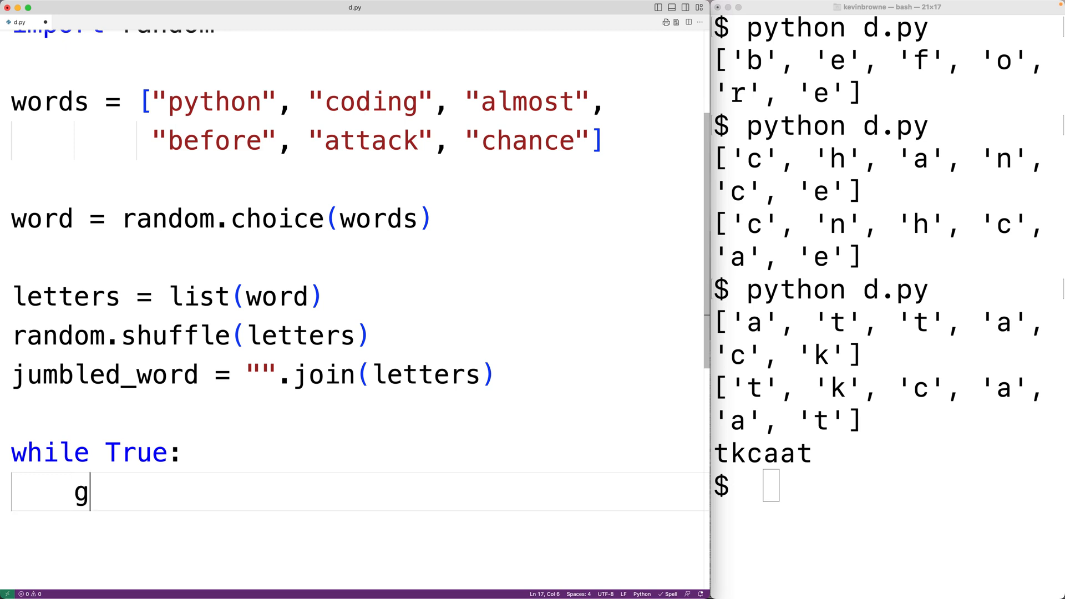
type("uess =")
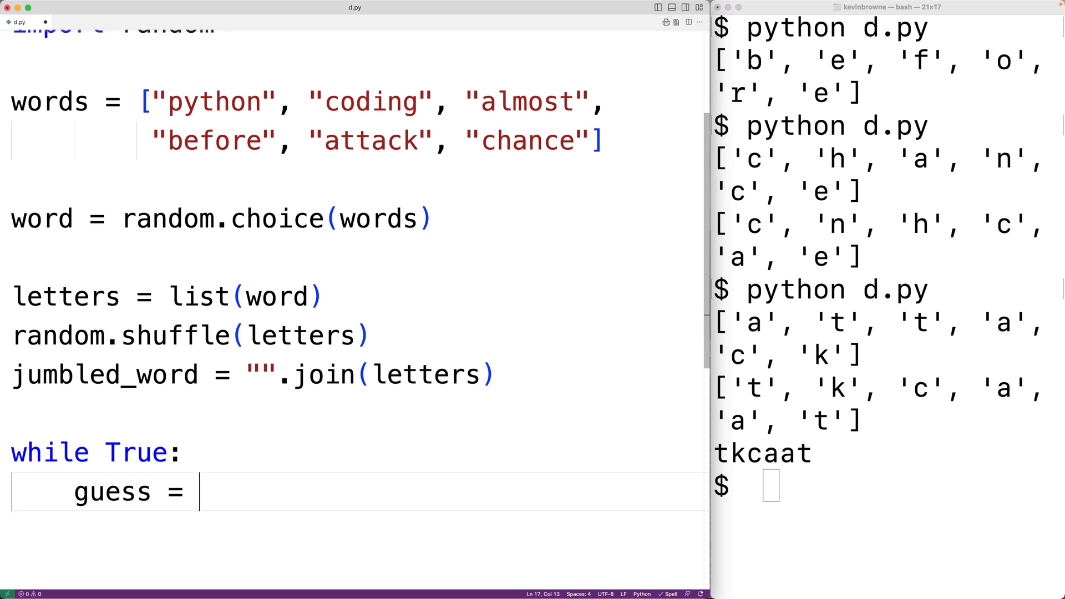
type("input(\"G\"")
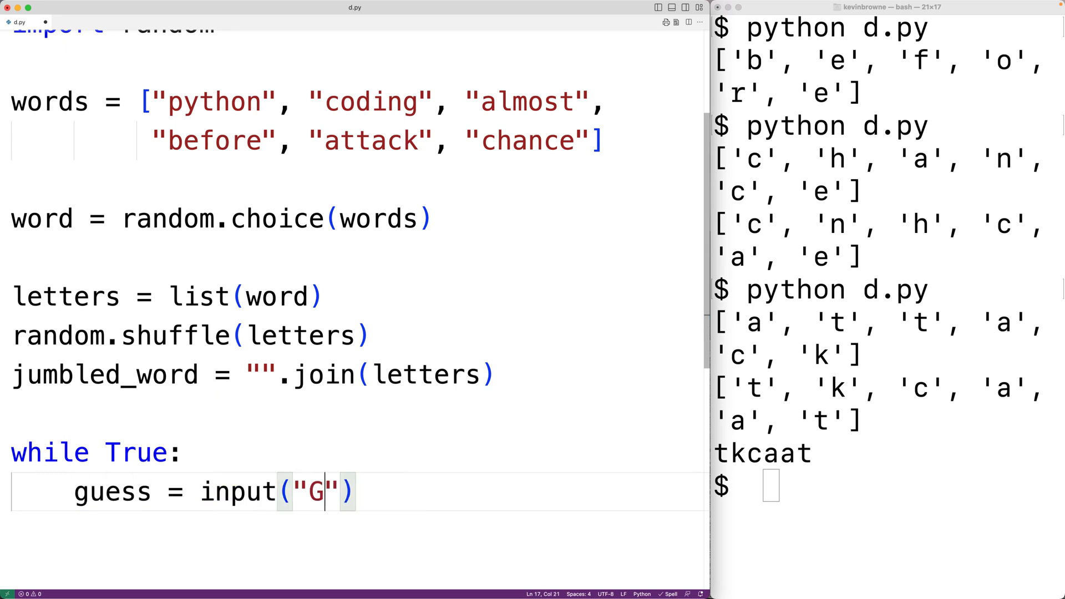
type("uess:")
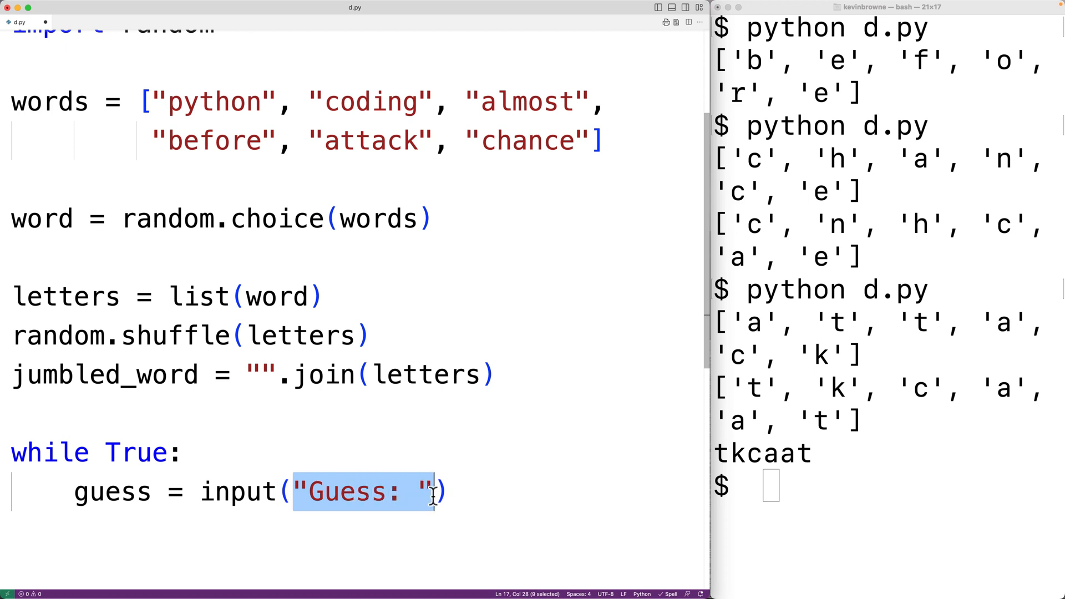
mouse_move(381, 495)
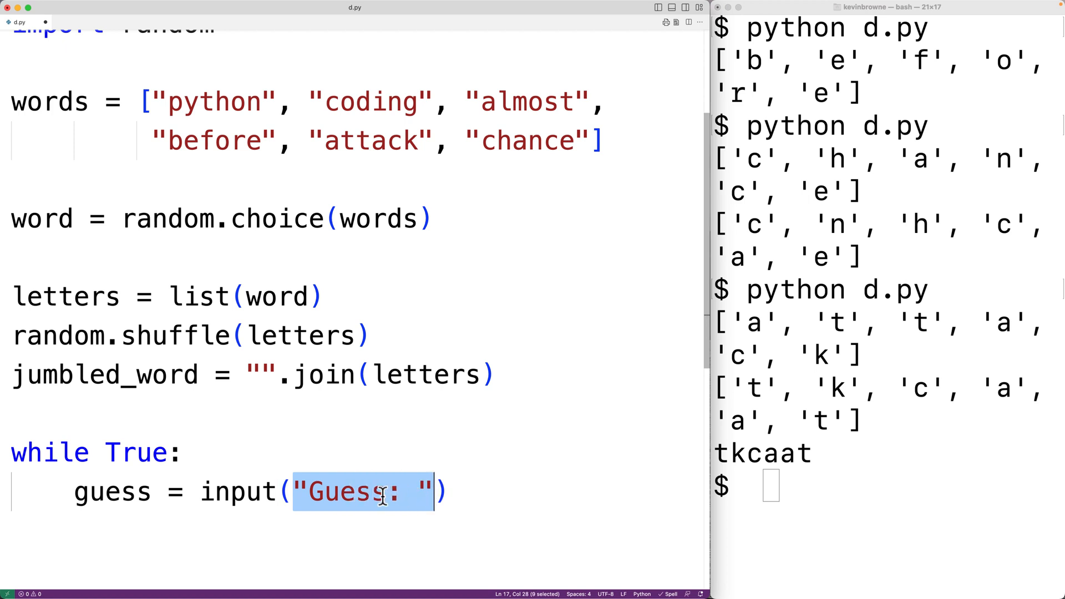
mouse_move(103, 482)
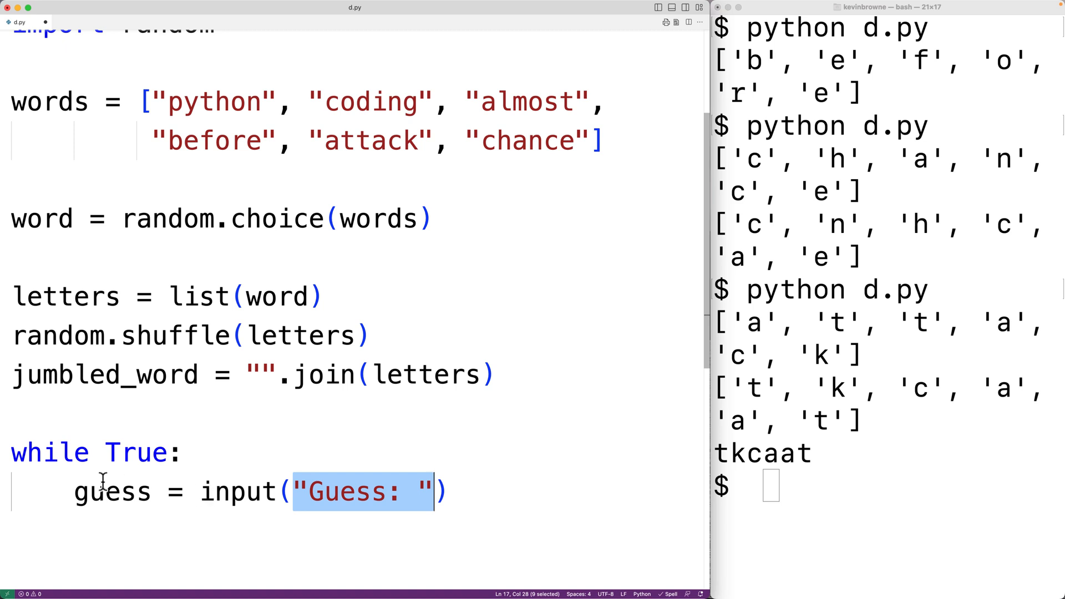
double_click(113, 491)
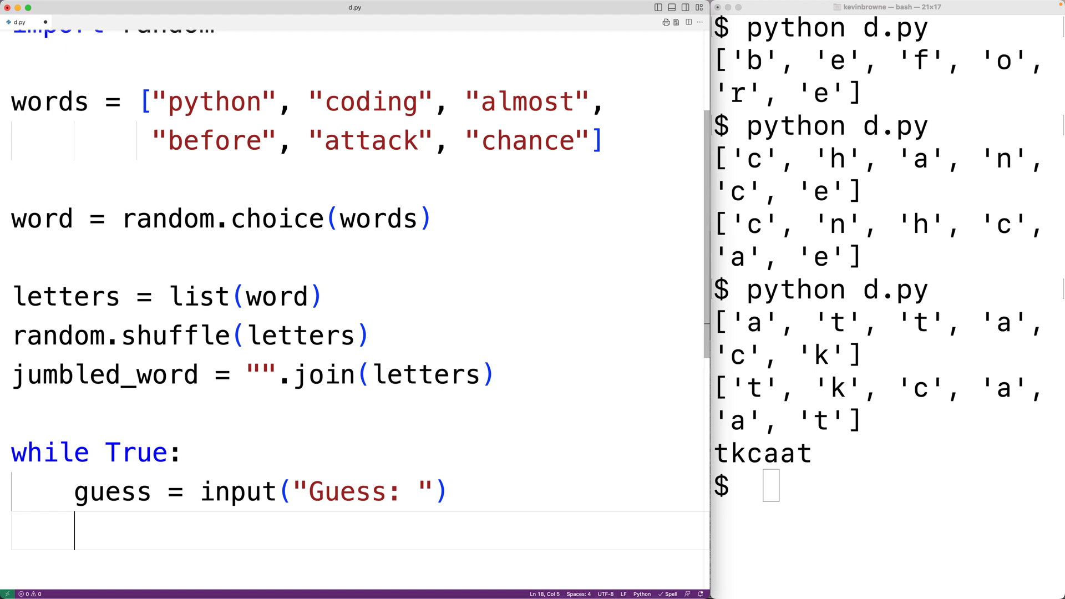
Add the condition if guess.lower() != word.lower(): inside the loop.
type("if")
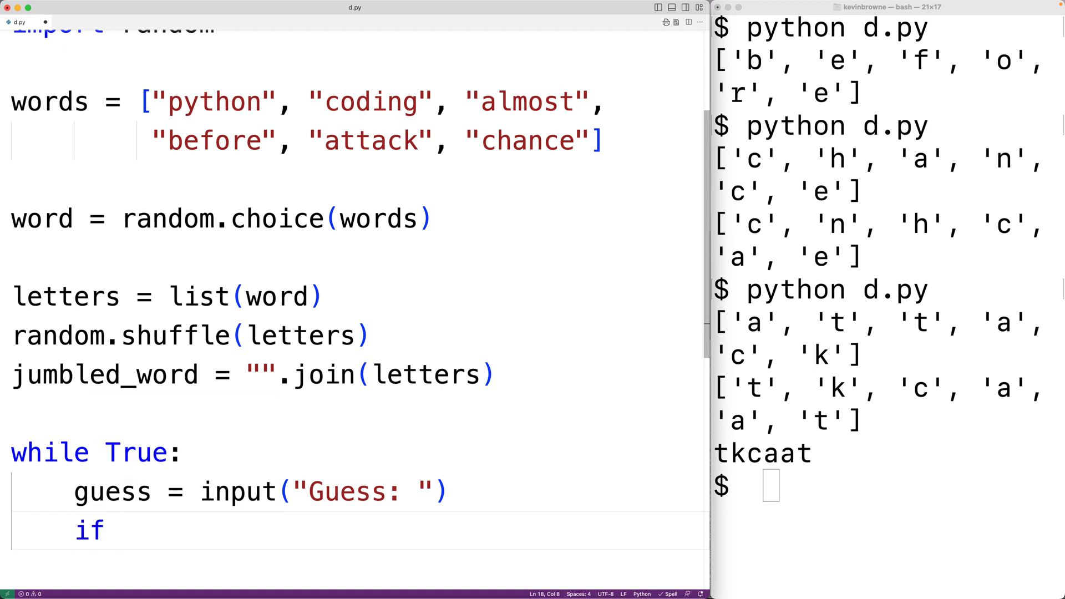
type("guess.low")
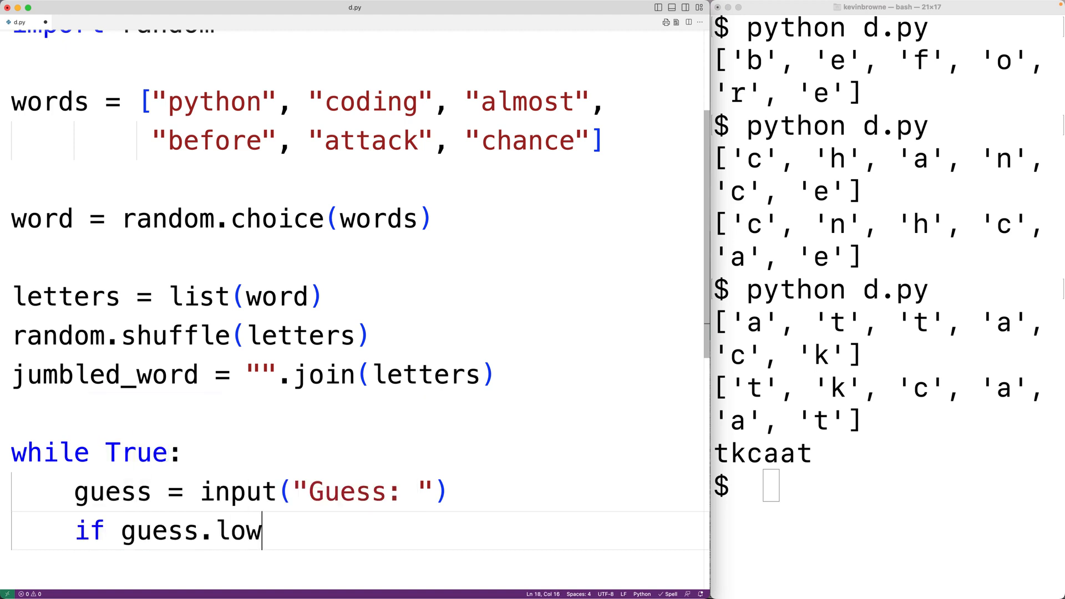
type("er() !=")
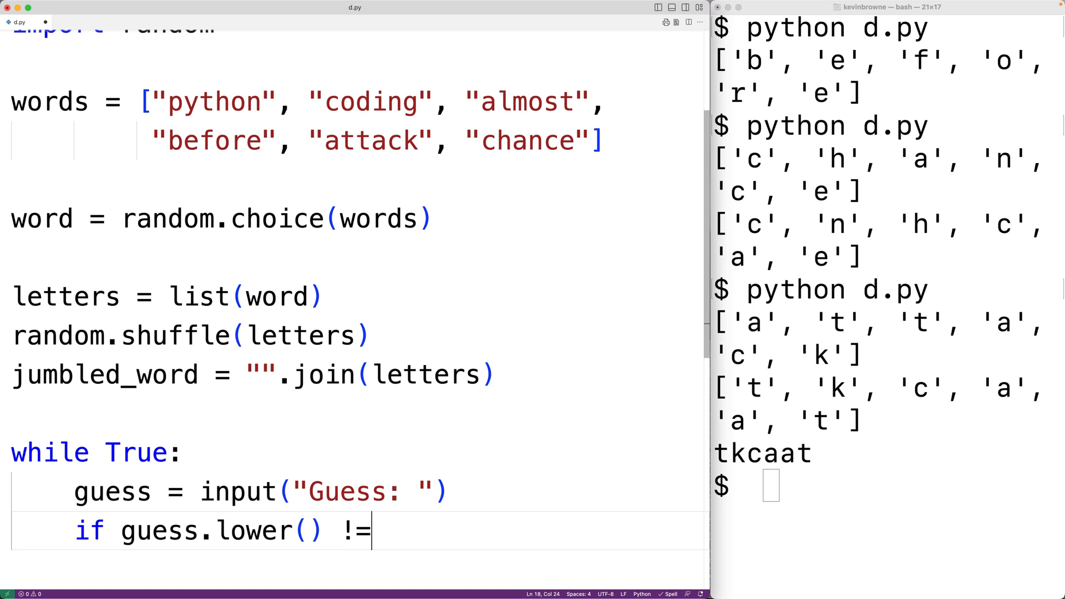
type("word.lower(")
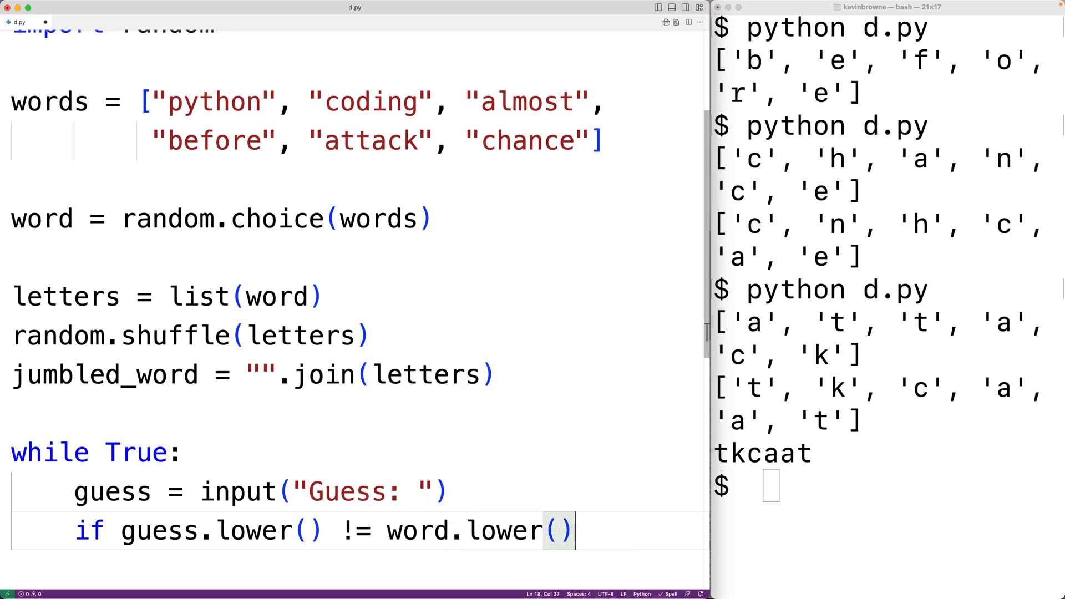
type(":")
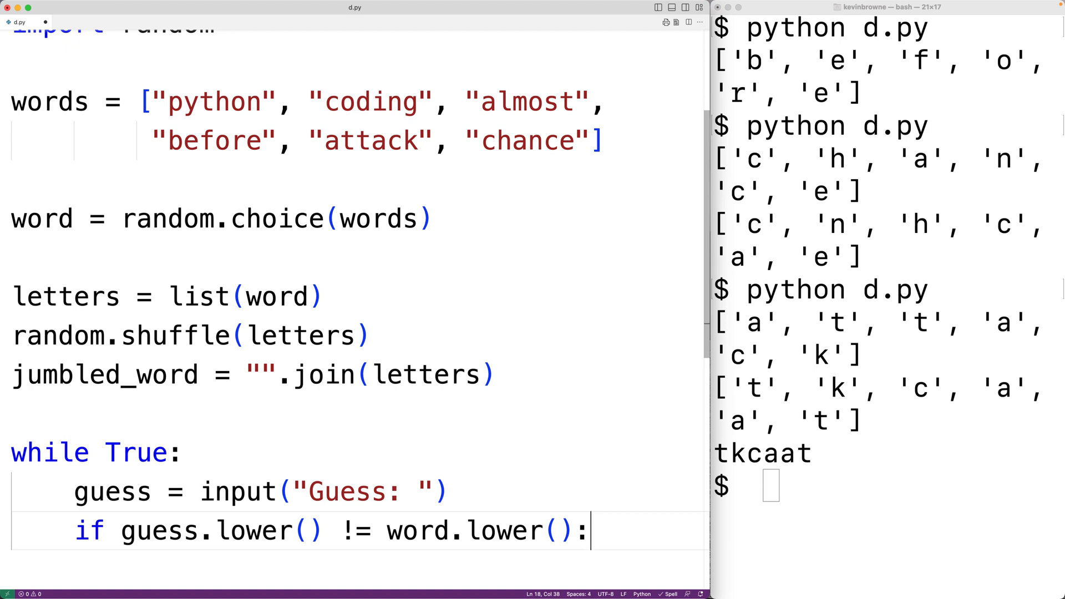
Print "Incorrect try again!", break otherwise, and print "Congratulations!" after the loop.
type("r")
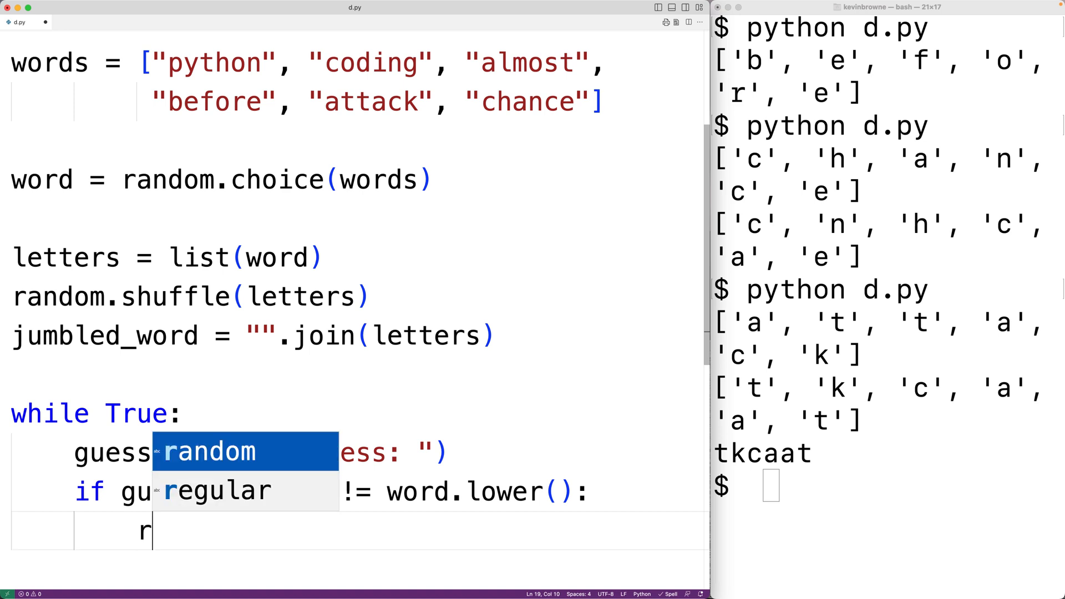
type("print(I")
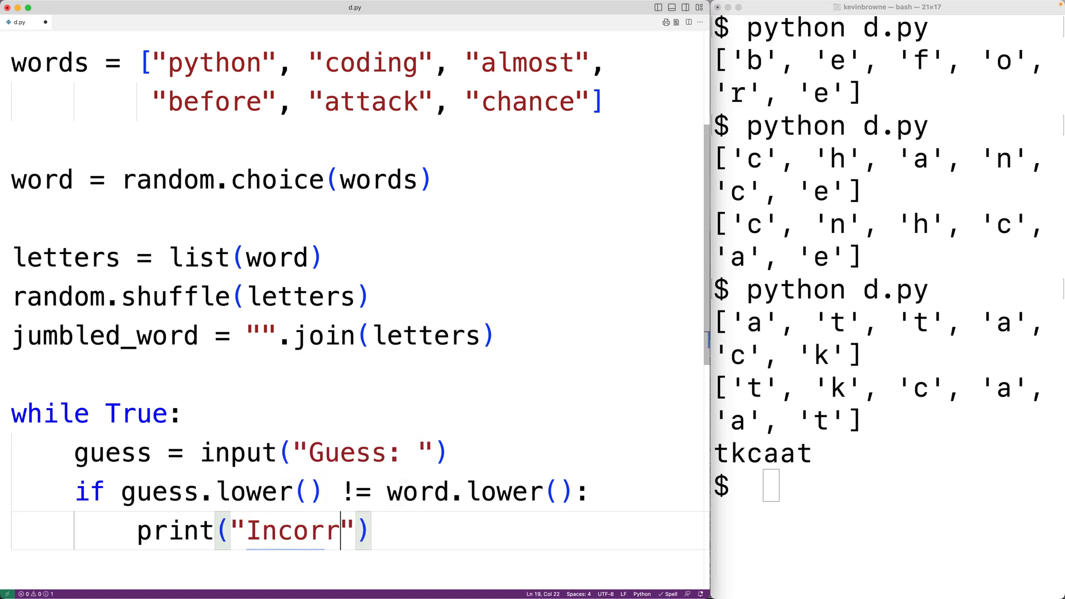
type("ect try")
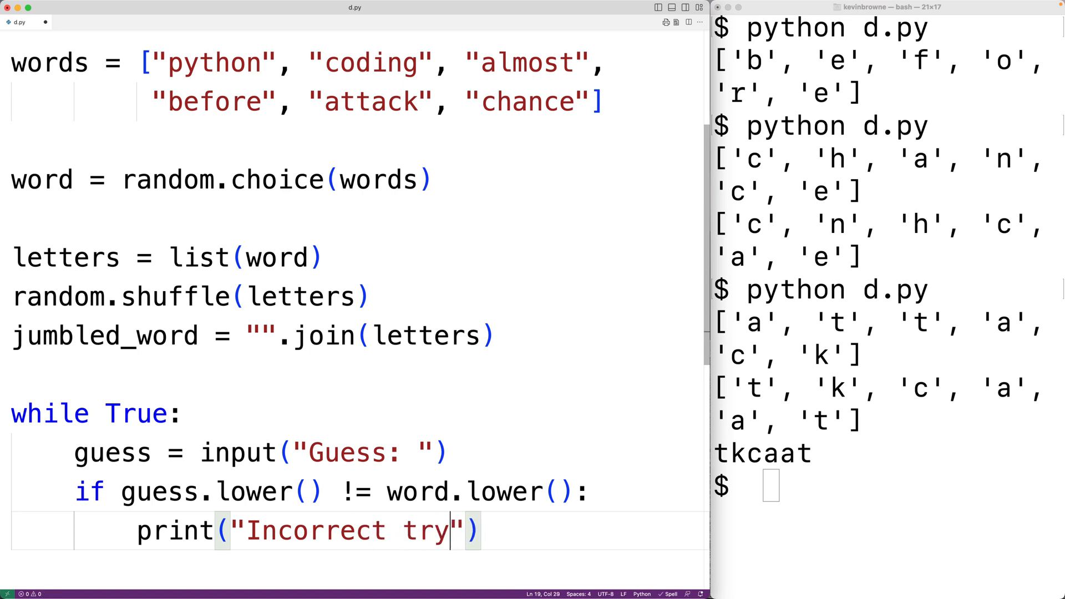
type("again")
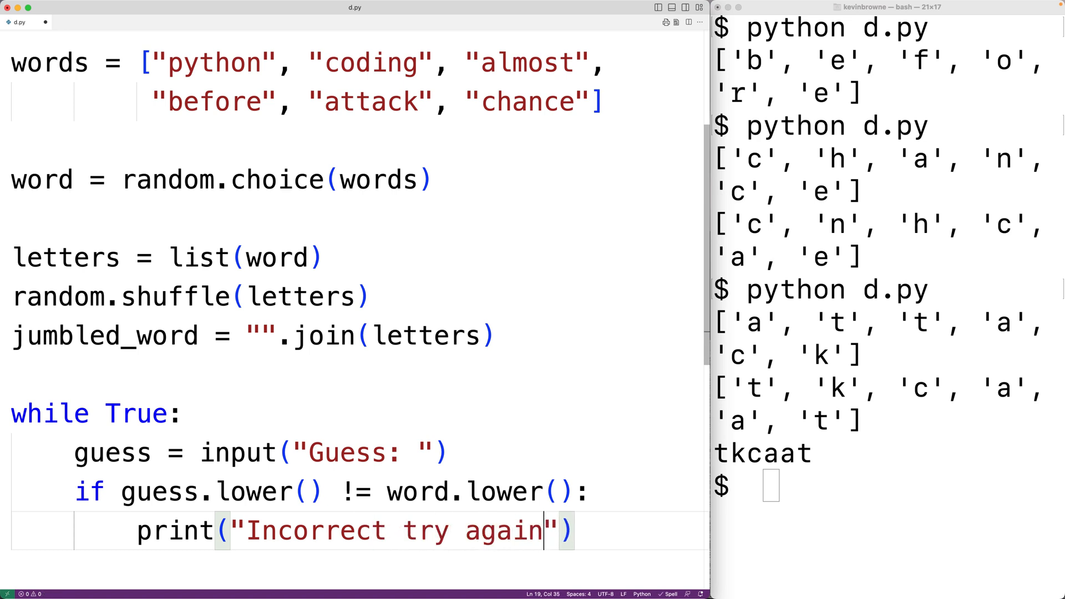
type("!")
type("else:")
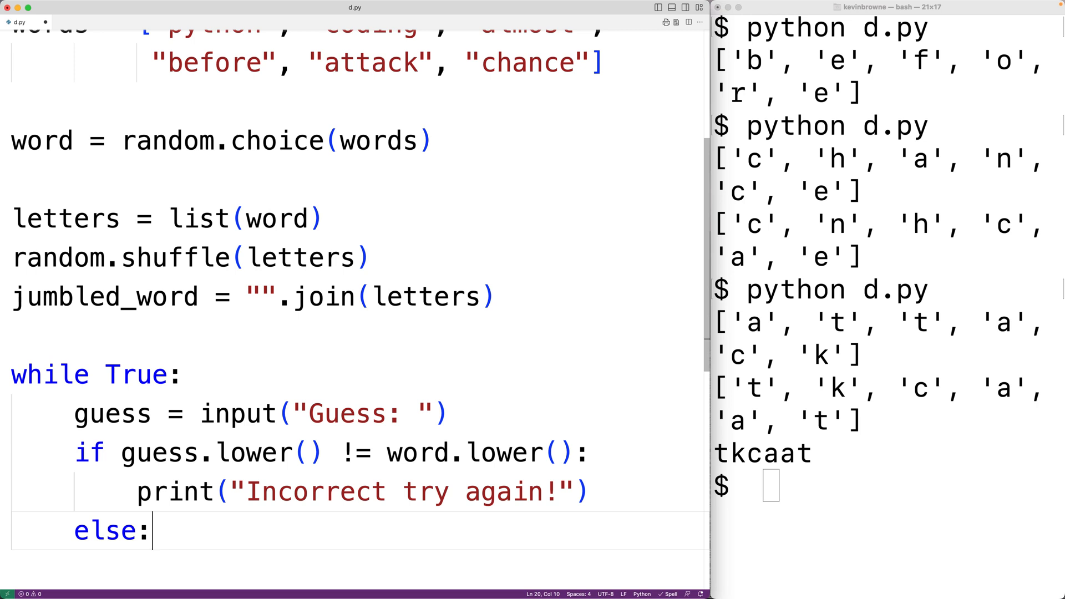
type("break")
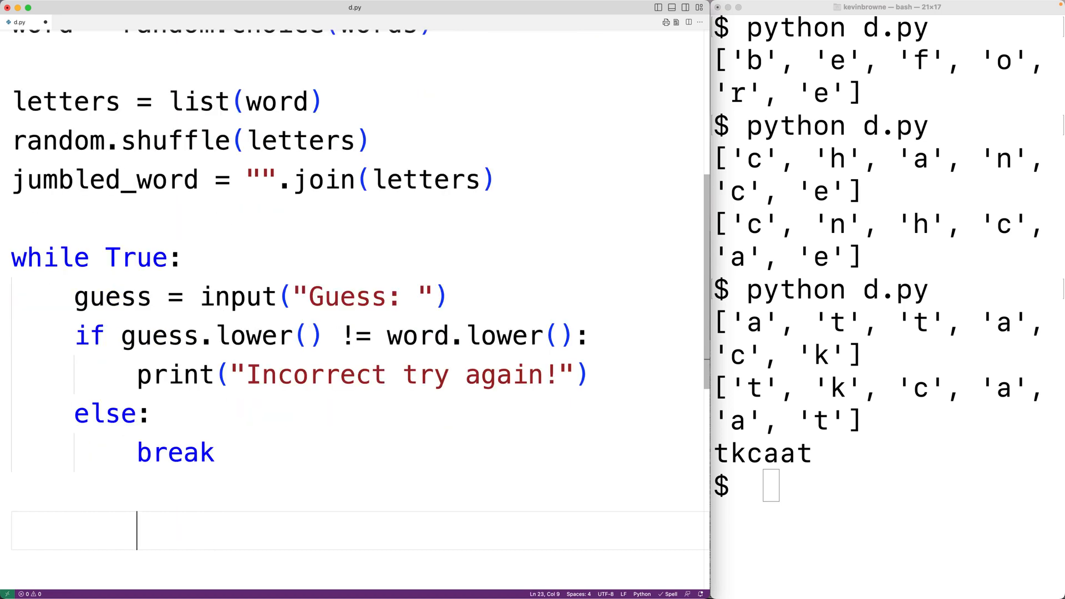
type("print(\"Congratulations!")
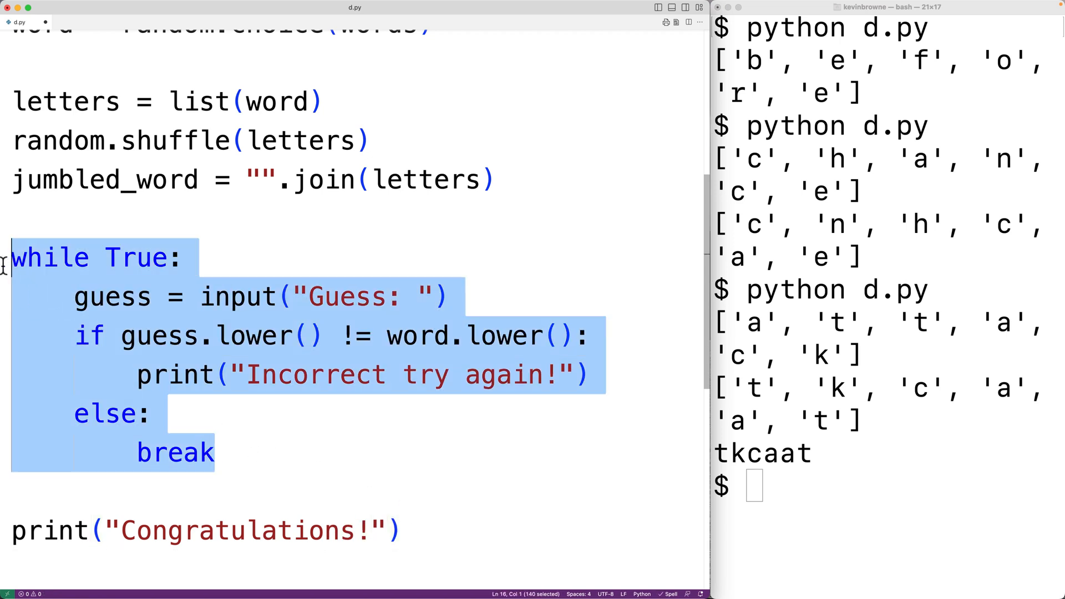
mouse_move(119, 200)
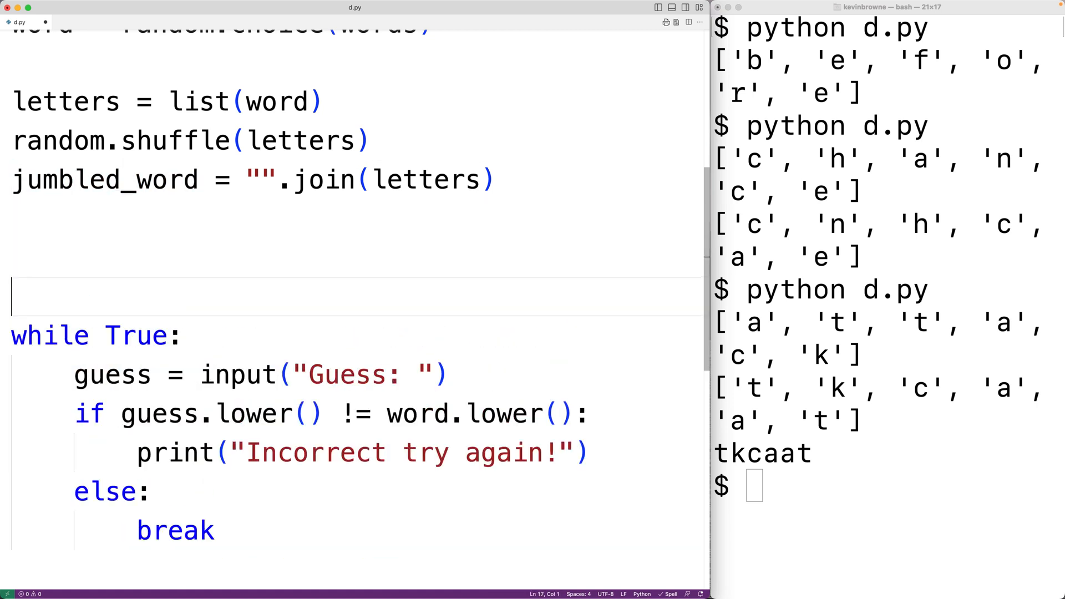
Add print("Unscramble...", jumbled_word) above while True: and start a python run.
type("print(\"\")")
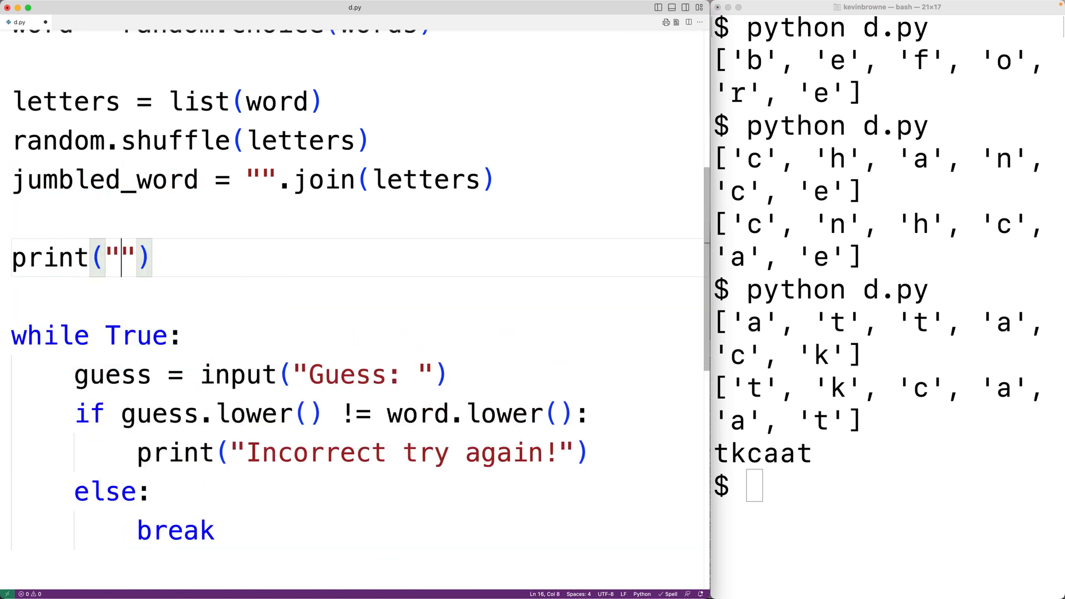
type("Un")
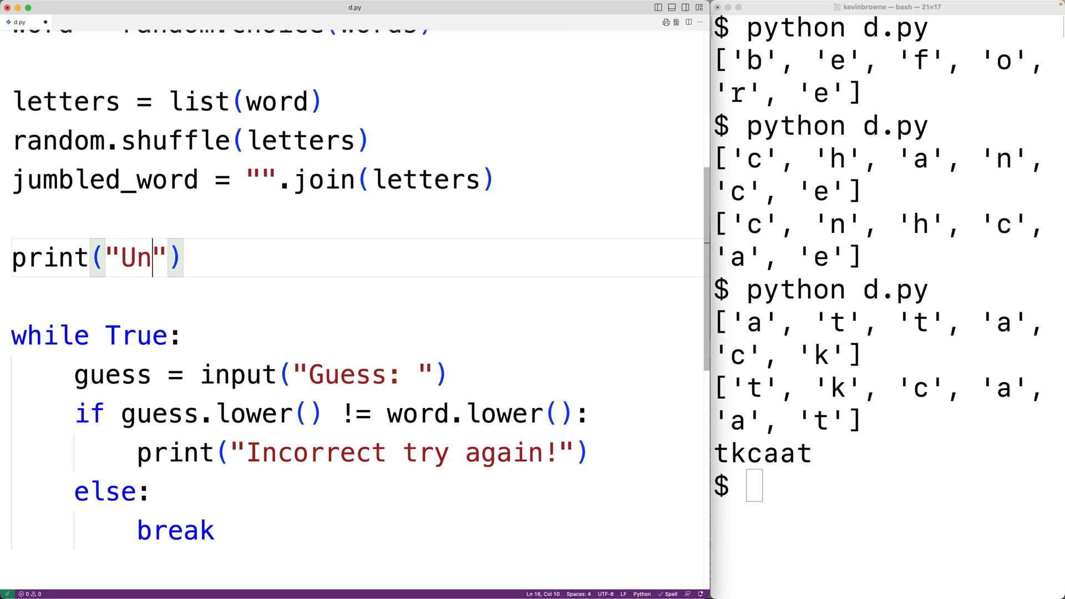
type("scramble...")
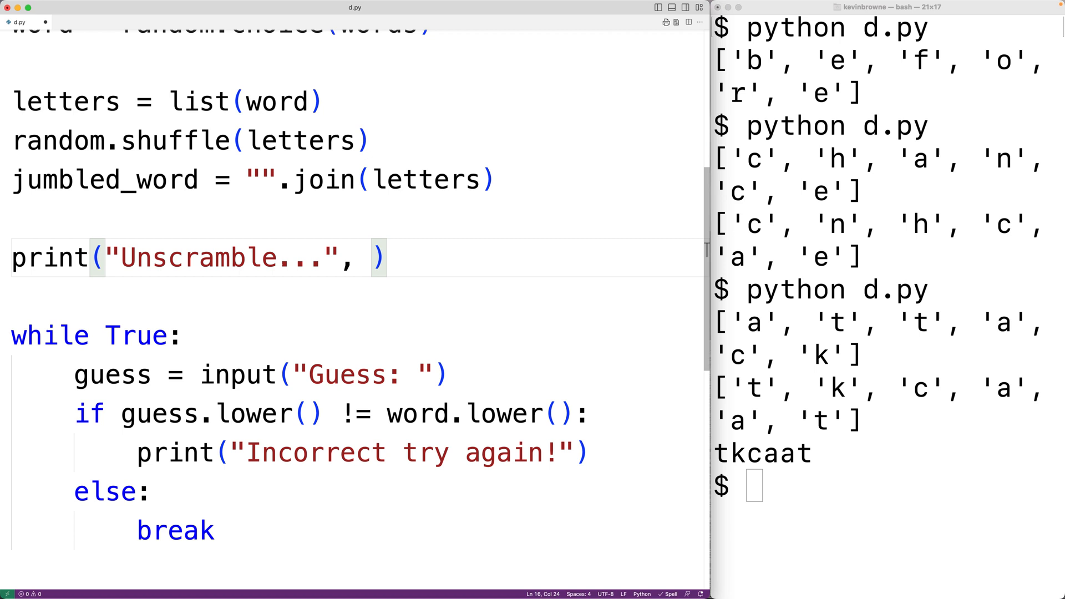
type("jumbled_word")
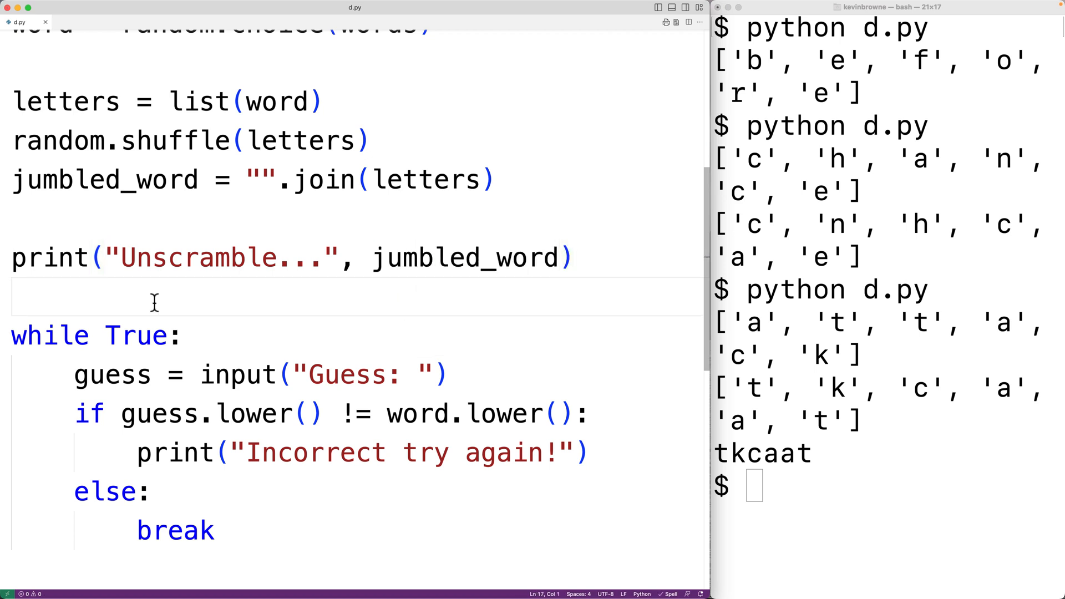
type("python d.py")
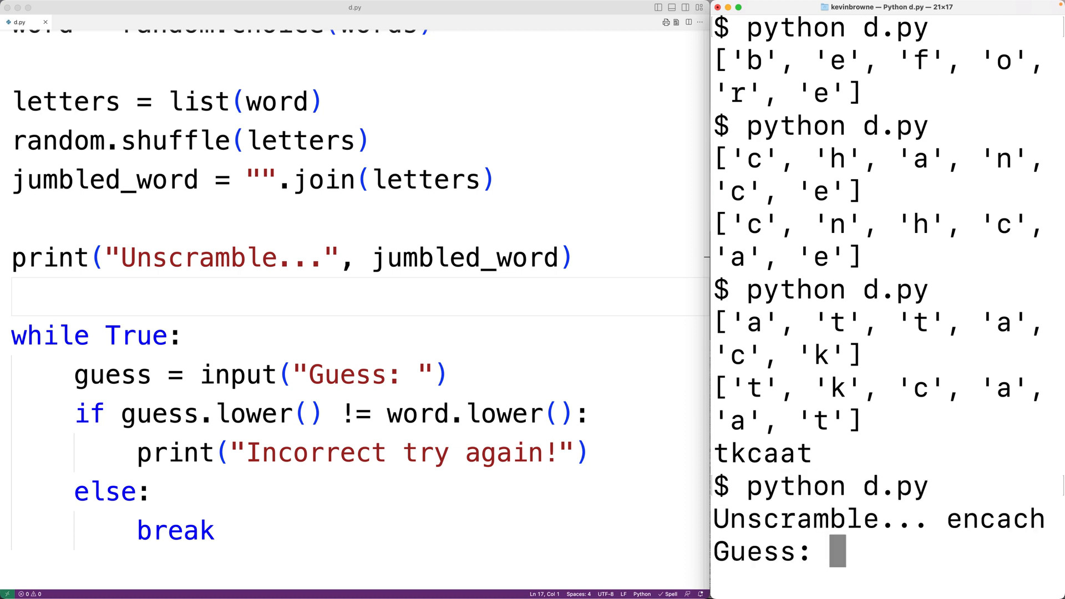
mouse_move(269, 305)
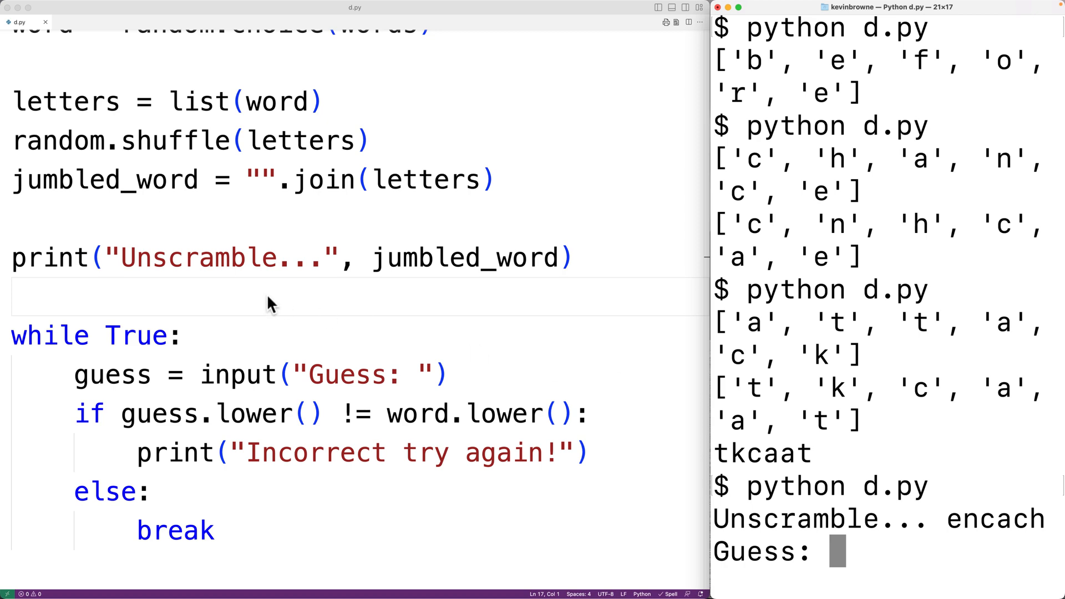
Guess 'chance' correctly in the first game, then run python d.py again.
scroll("up", 3)
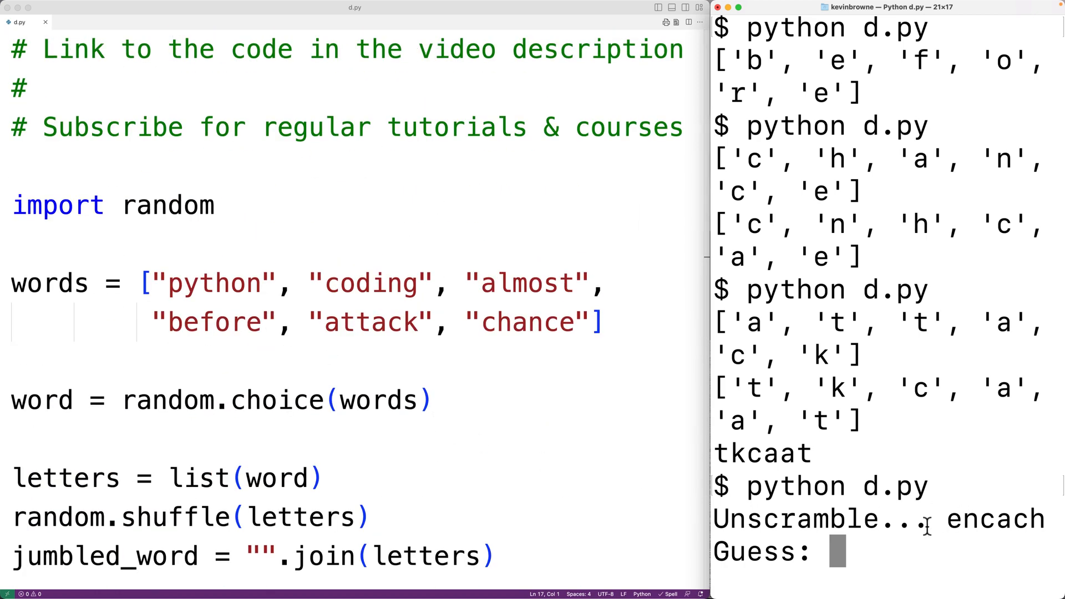
type("chance")
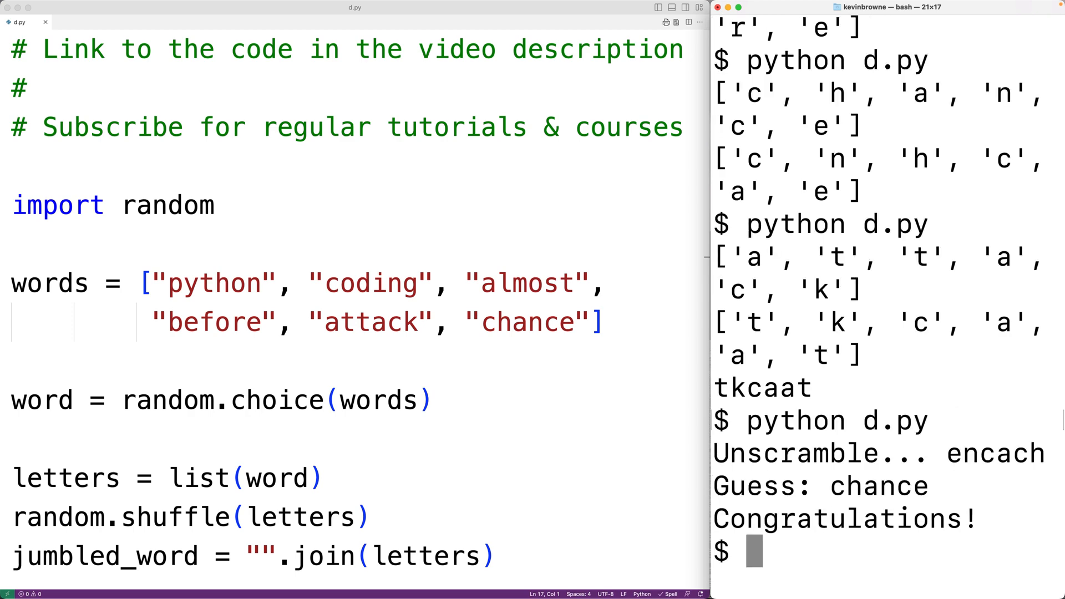
key("Return")
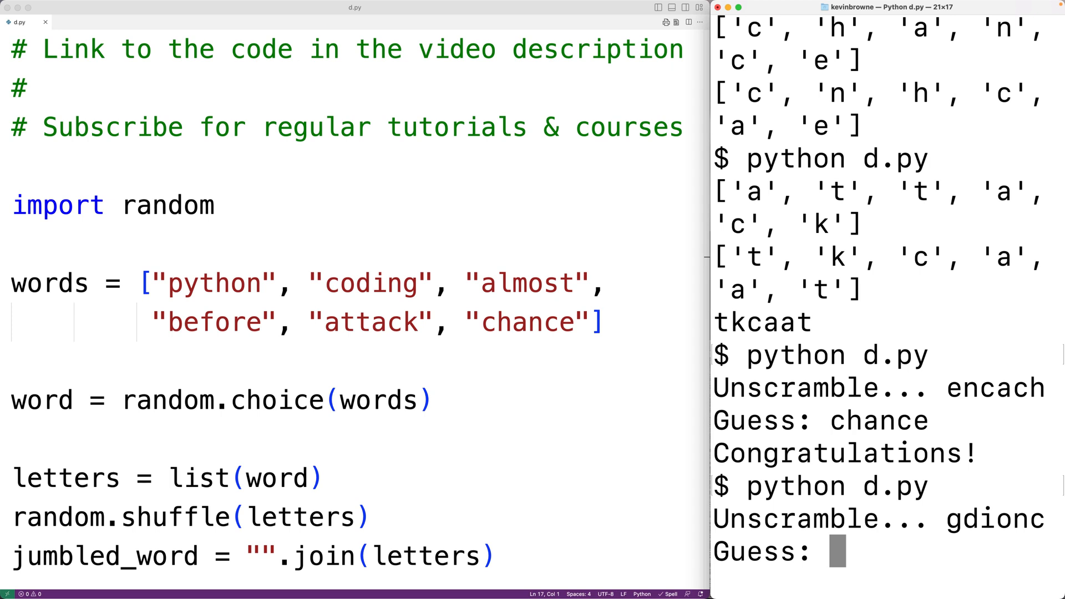
For jumbled 'gdionc', guess 'programming' wrongly, then 'coding'.
type("programm")
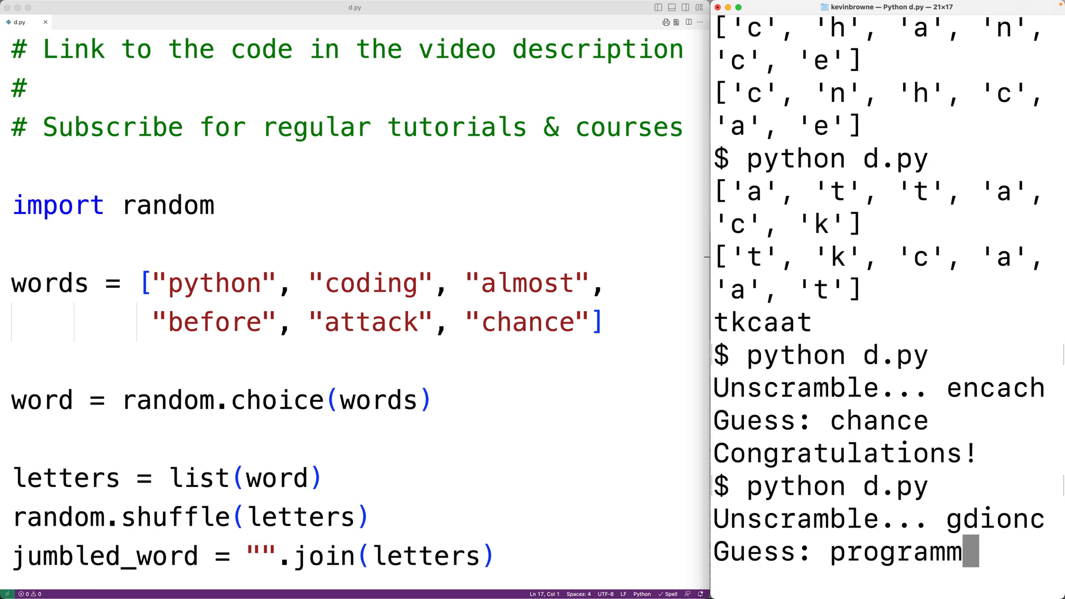
key("Return")
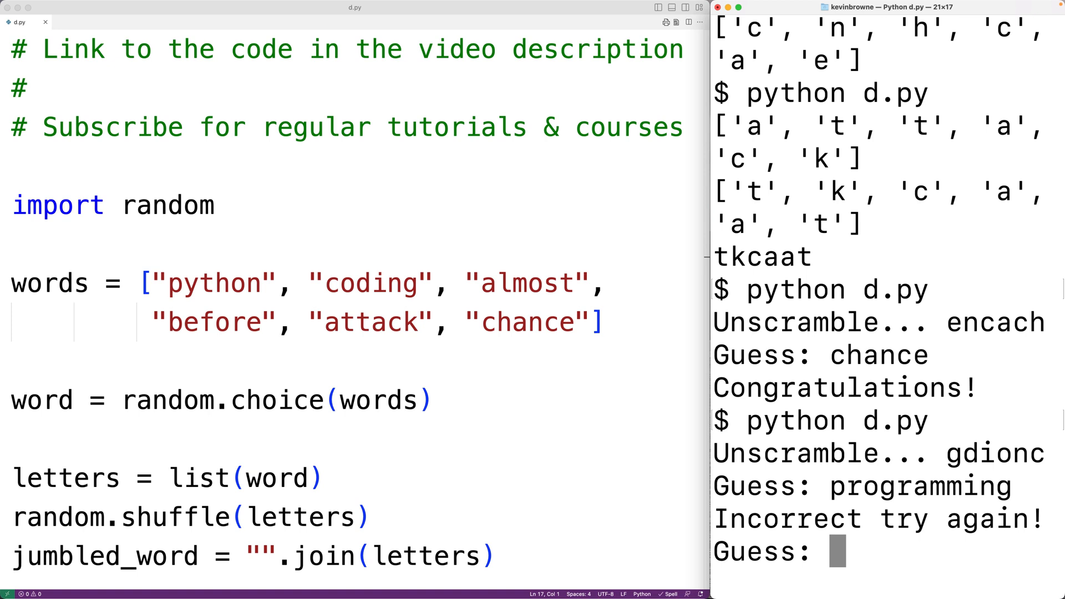
type("coding")
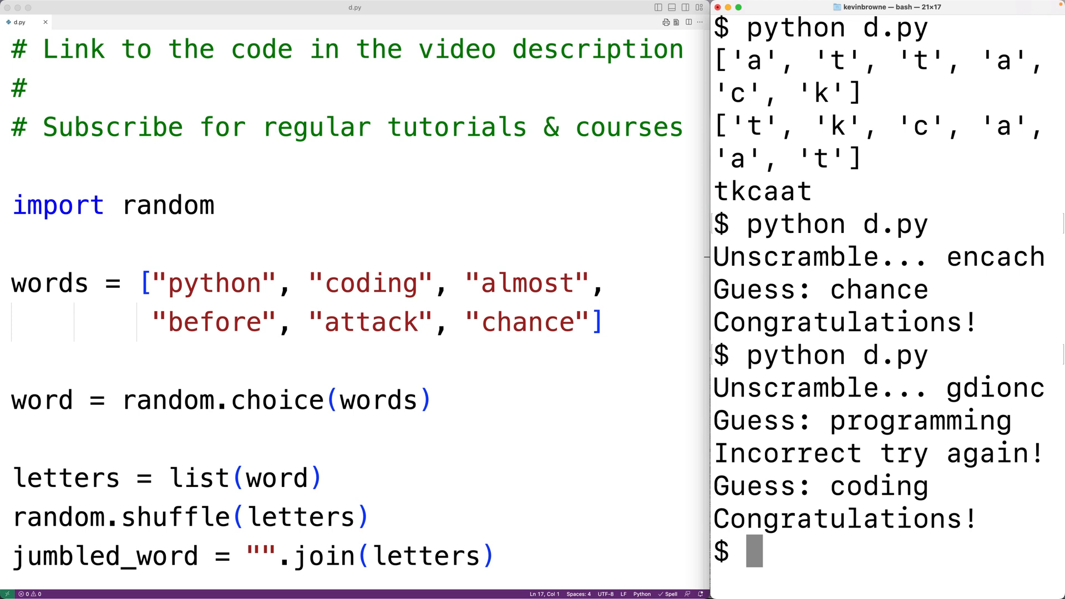